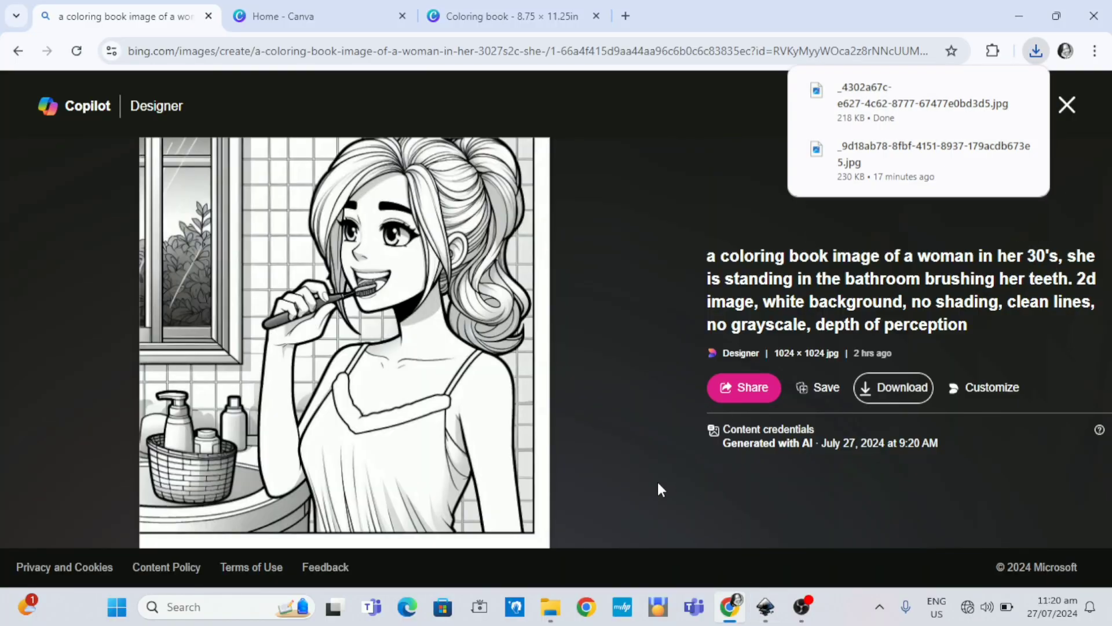
Switch from the browser to the blank Inkscape document.
click(765, 607)
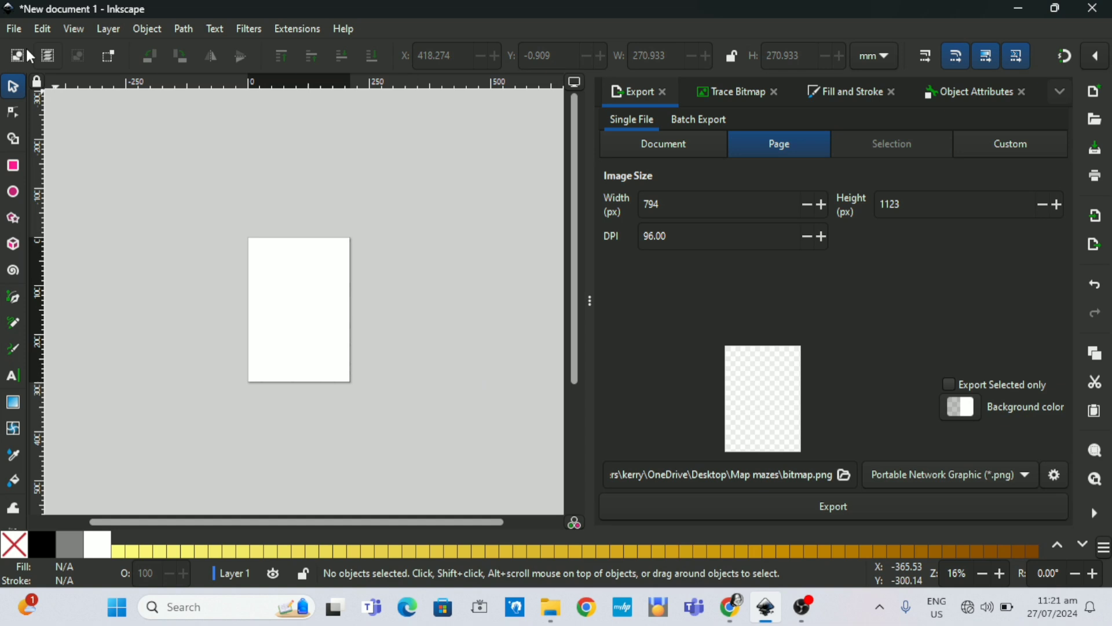
Import the newest downloaded JPG from Downloads and embed it in the document.
click(13, 29)
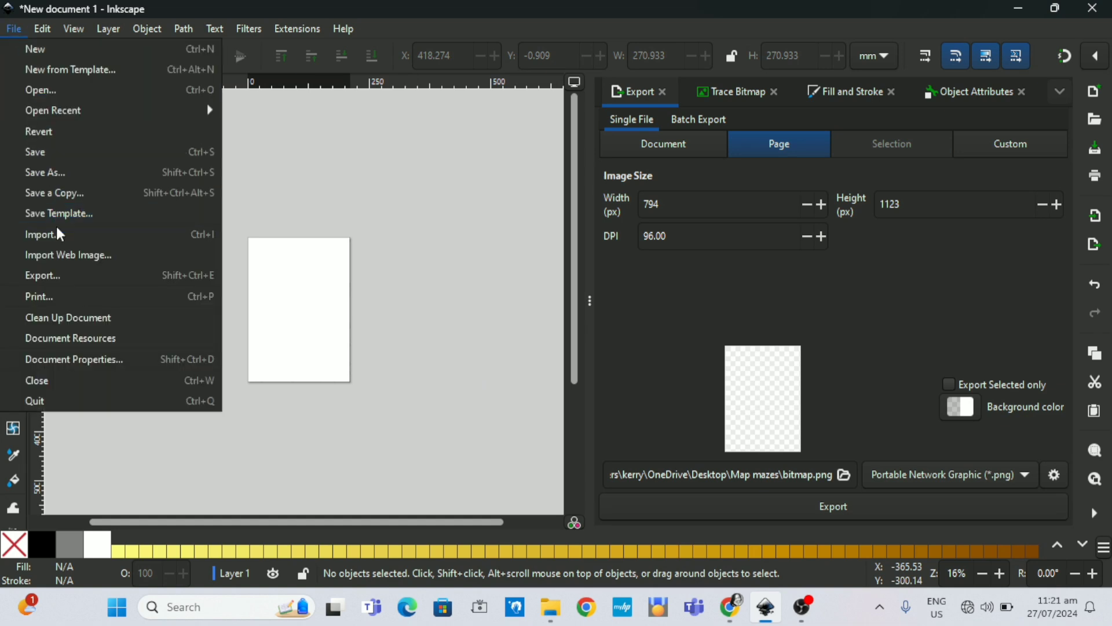
click(12, 28)
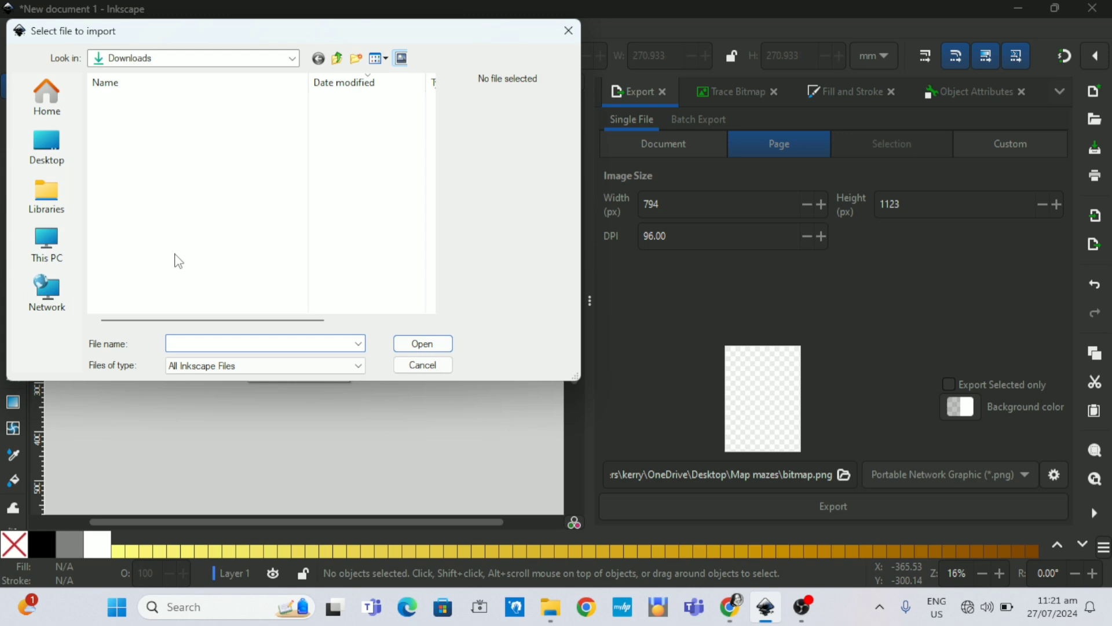
click(198, 118)
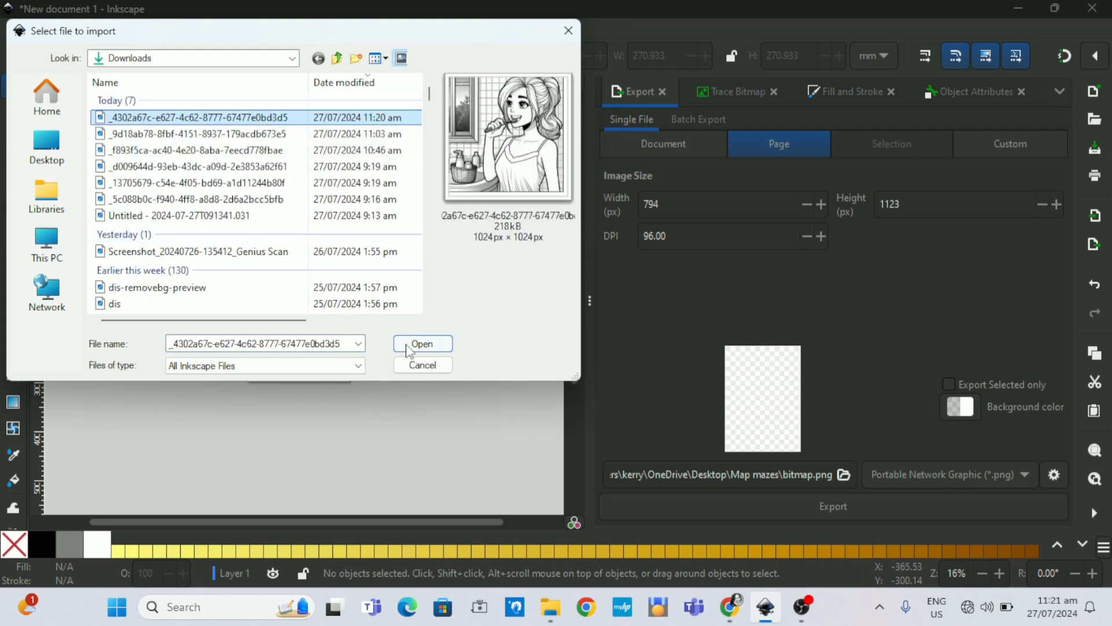
click(422, 343)
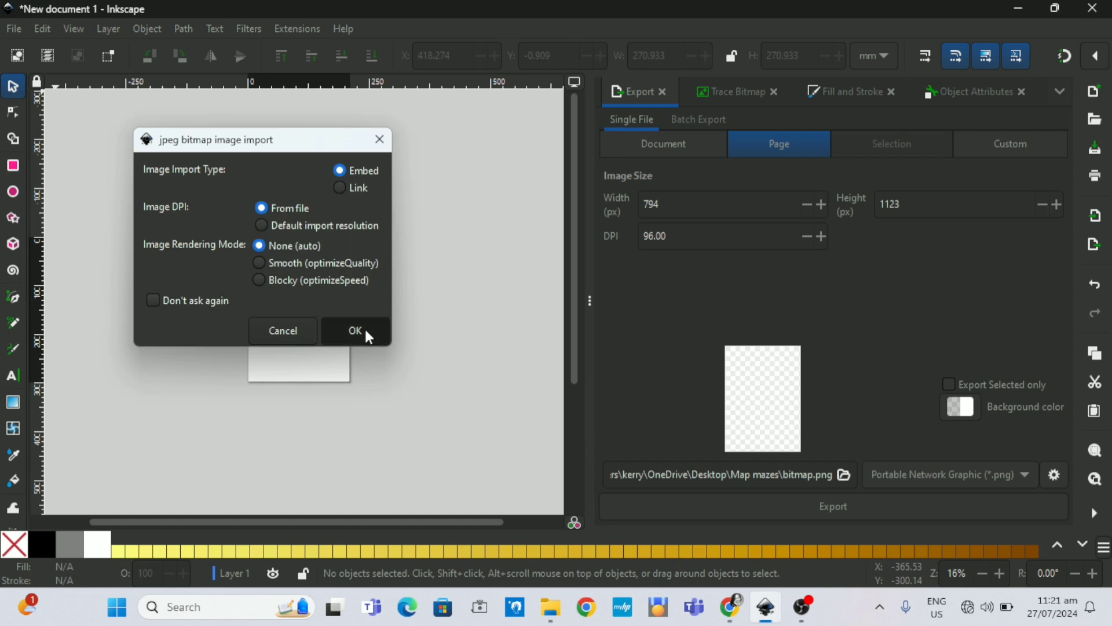
click(356, 330)
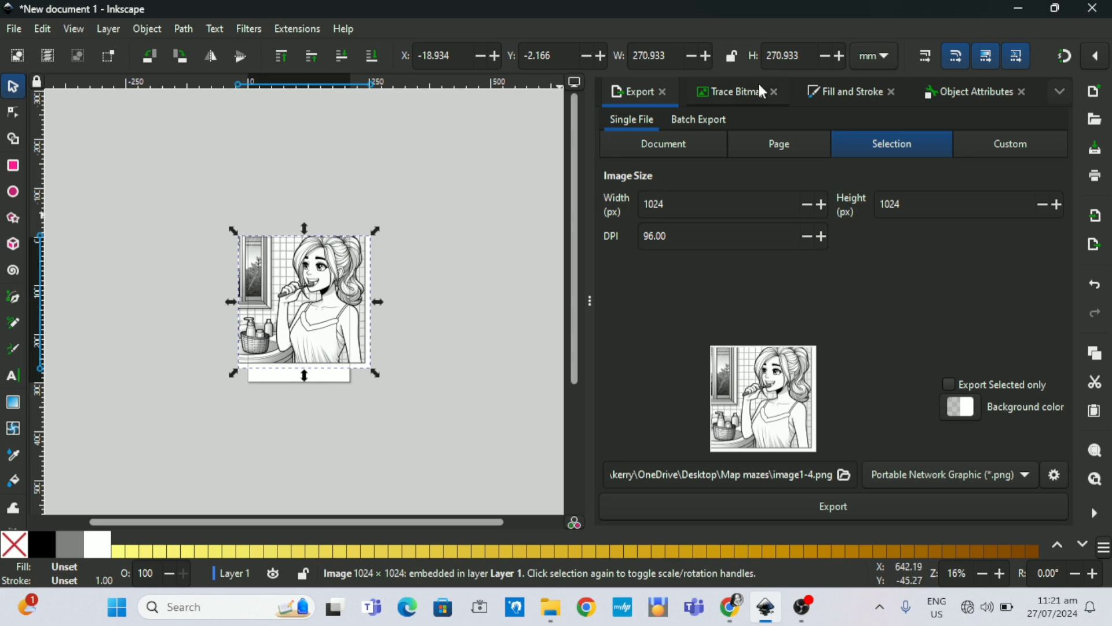
In Trace Bitmap, lower the brightness-cutoff threshold step by step down to 0.260.
click(733, 91)
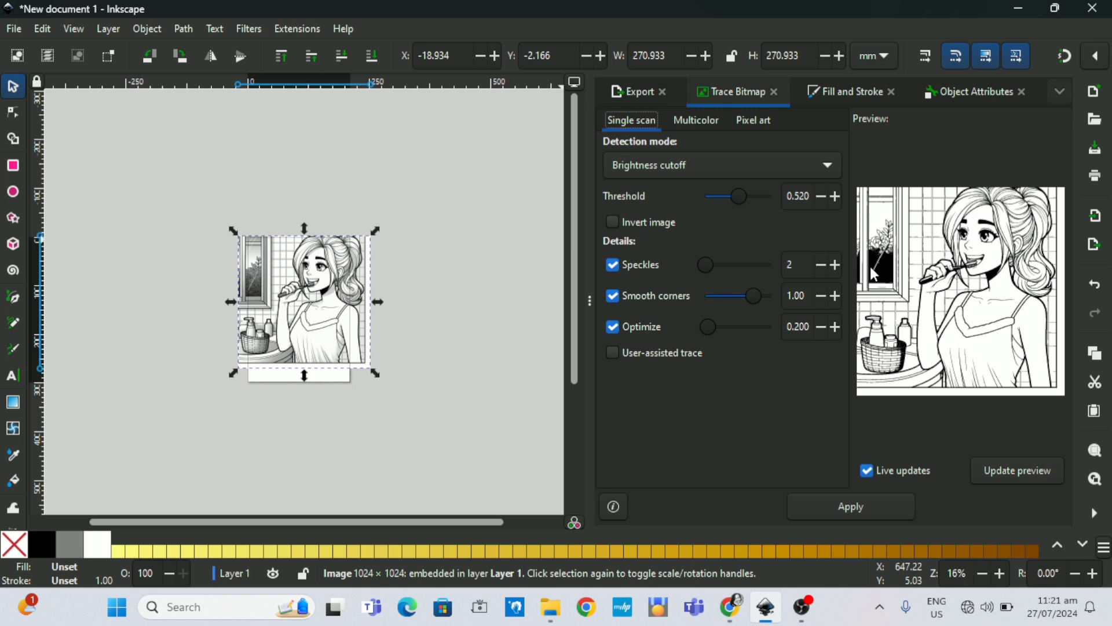
mouse_move(257, 255)
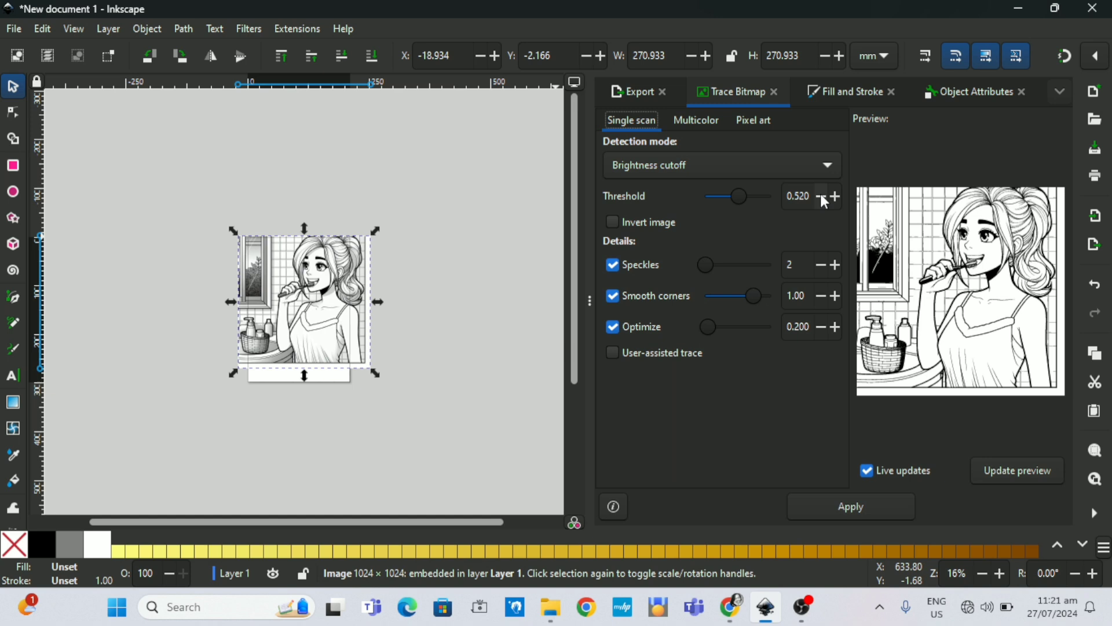
click(817, 196)
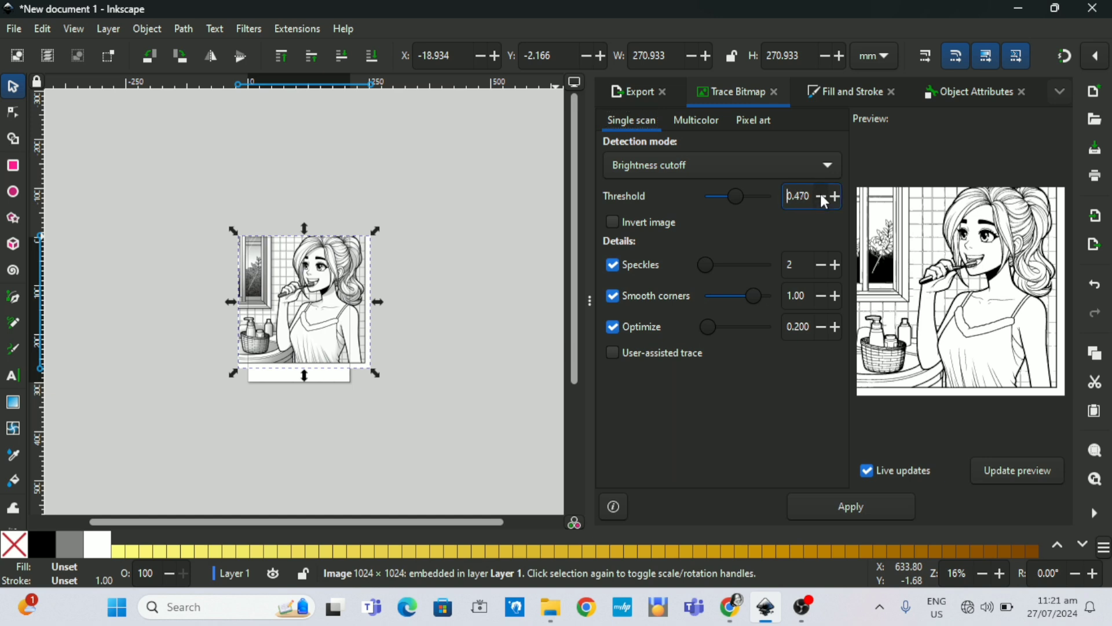
click(819, 195)
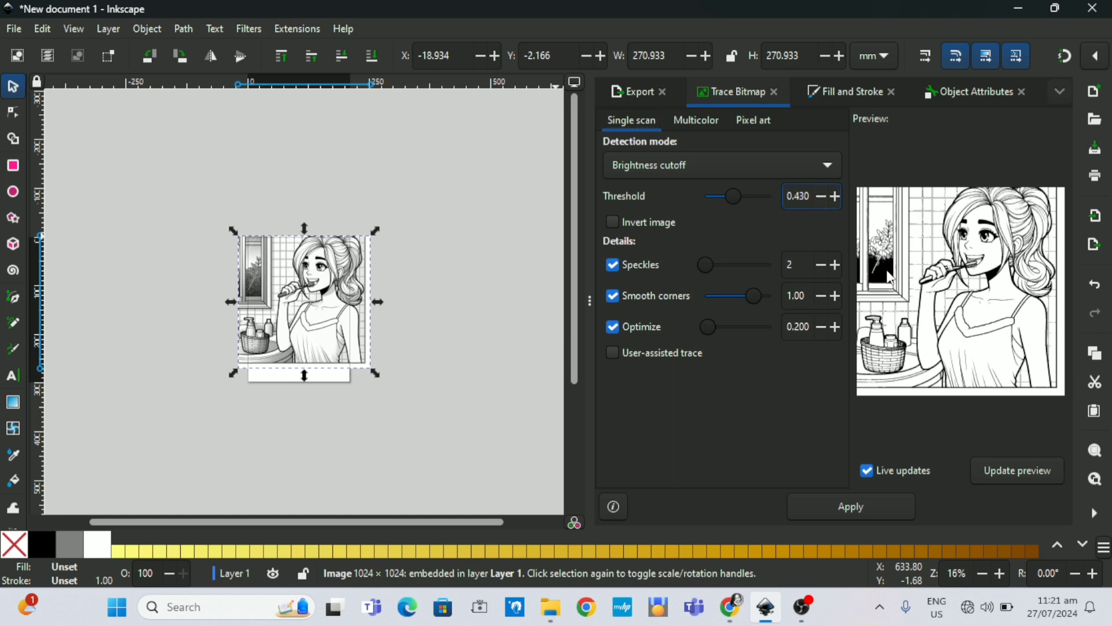
click(820, 196)
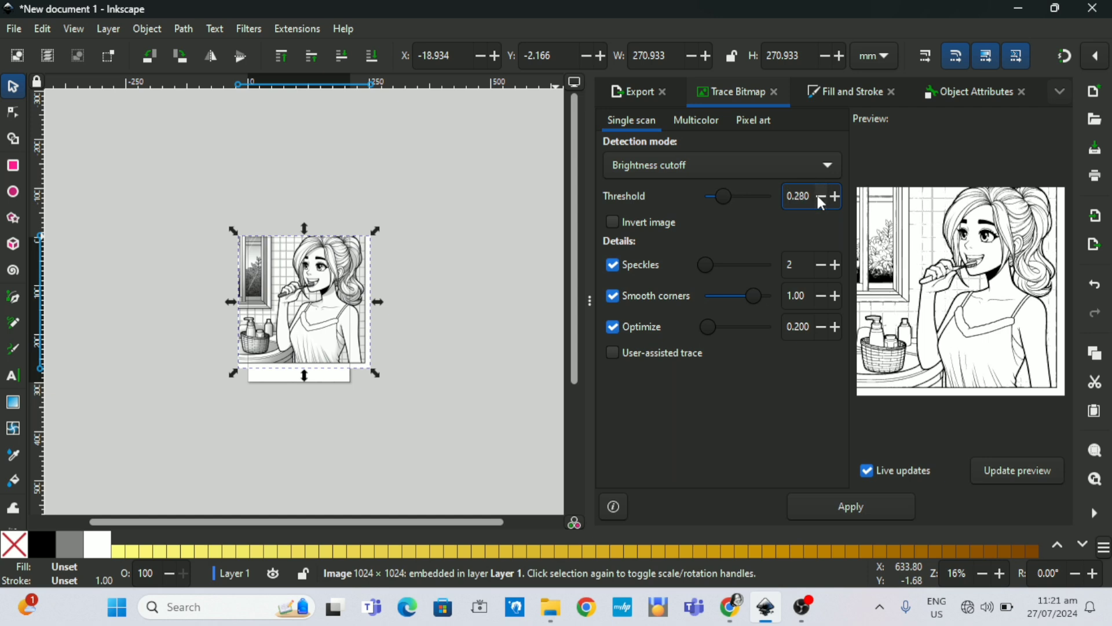
click(817, 197)
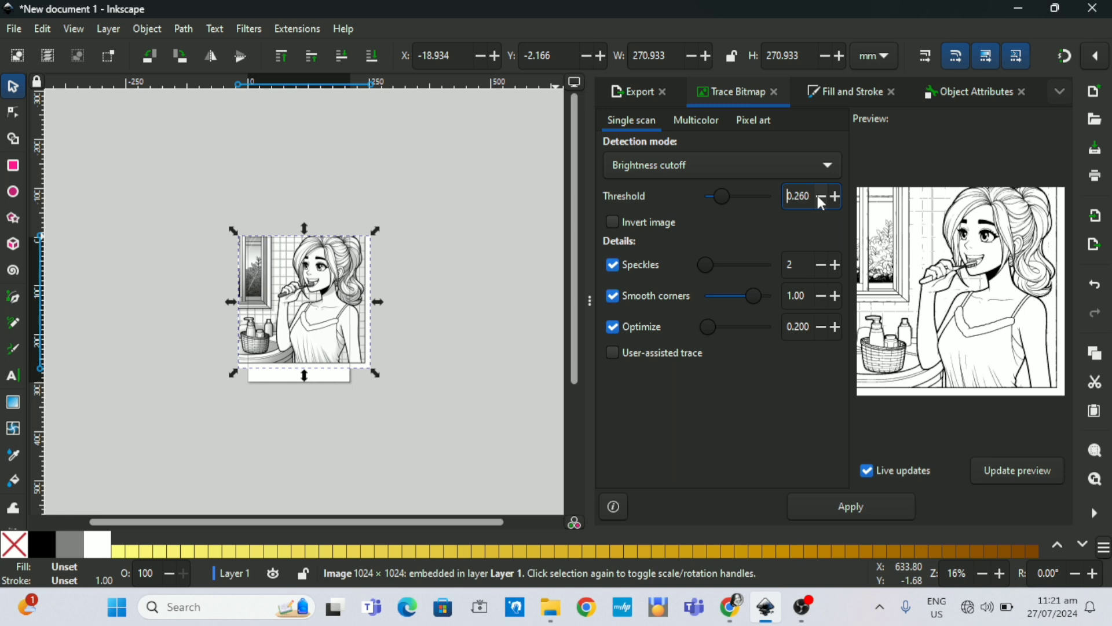
mouse_move(978, 278)
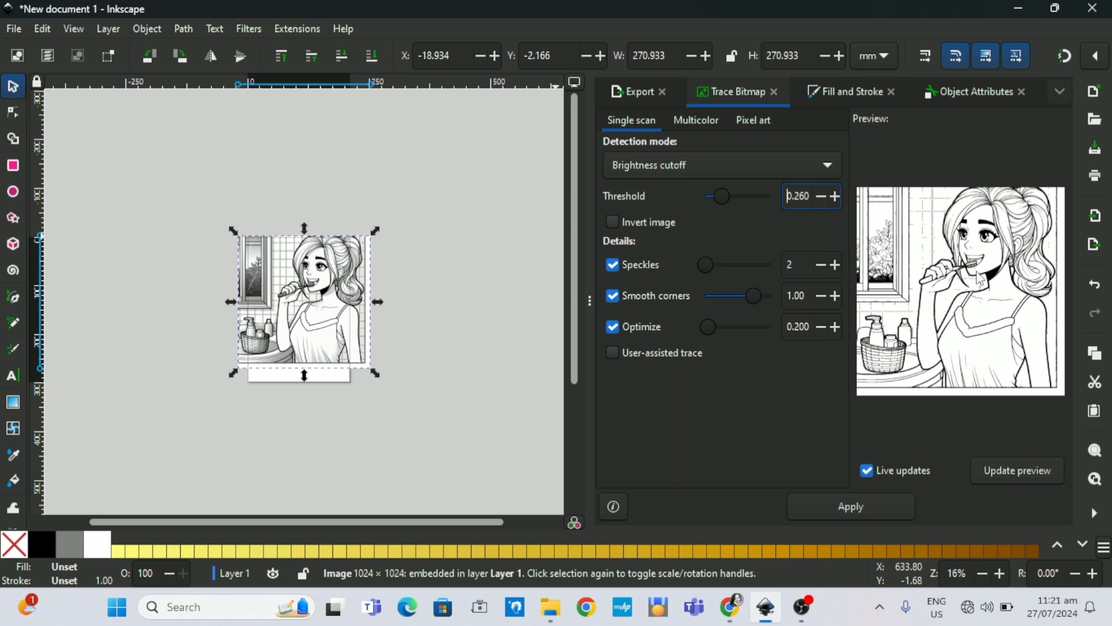
mouse_move(939, 324)
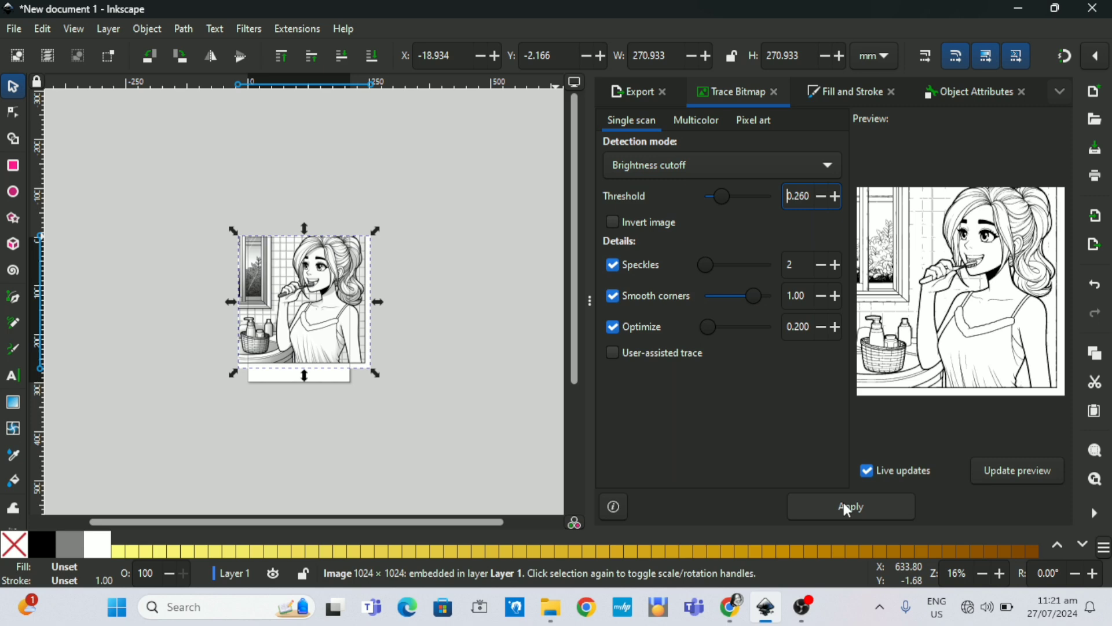
Apply the trace and set the resulting path beside the original image.
click(850, 506)
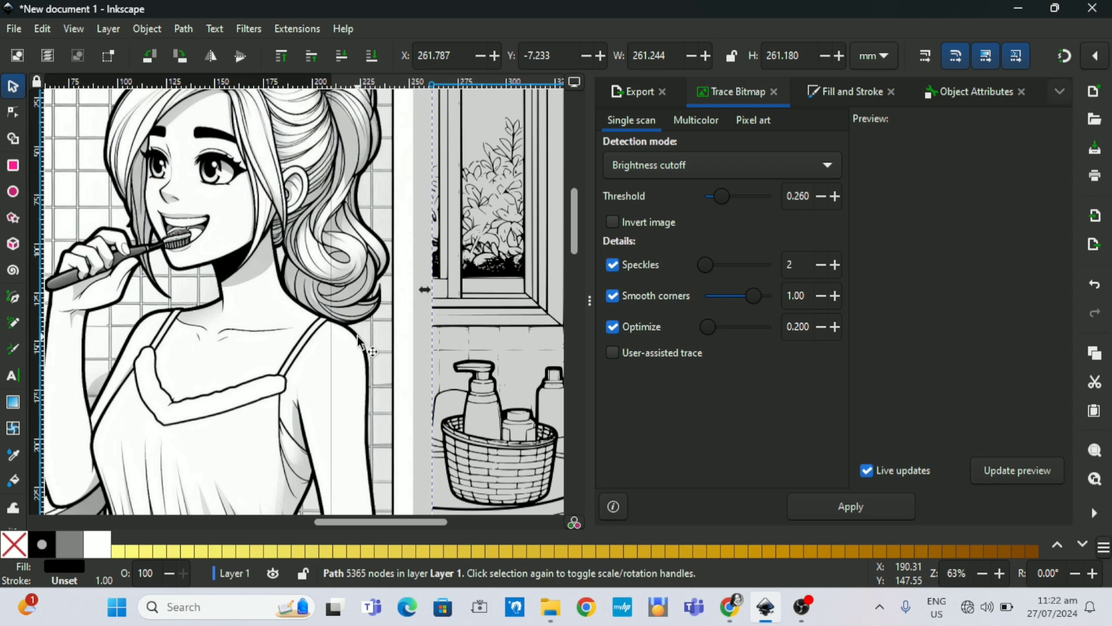
scroll(right, 3)
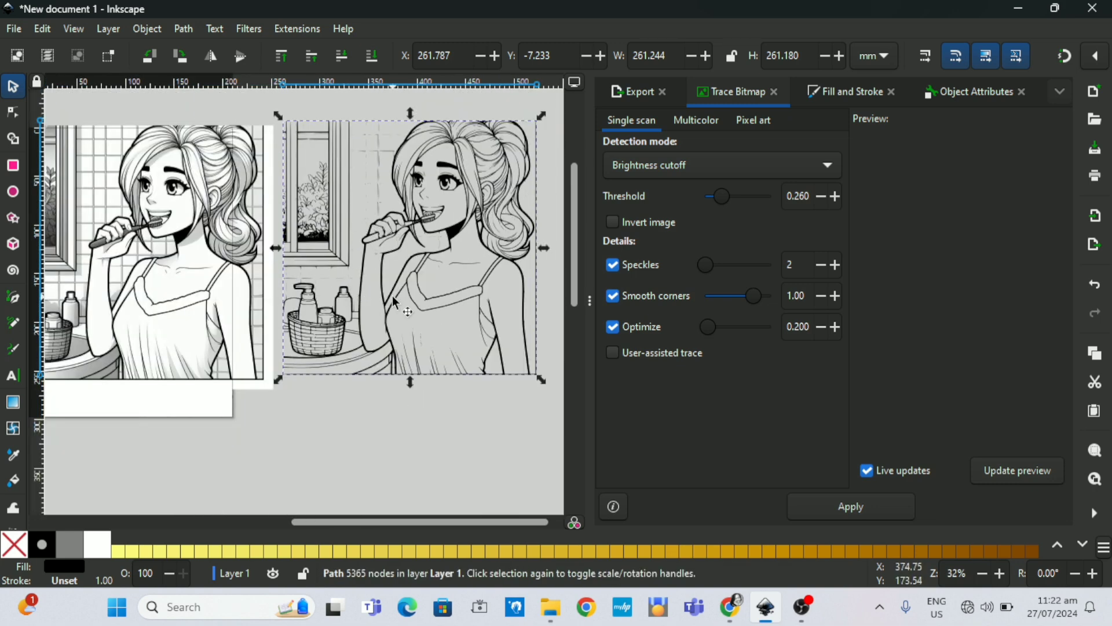
Export the traced path as a PNG named 'girl brushing' in the Map mazes folder.
click(637, 91)
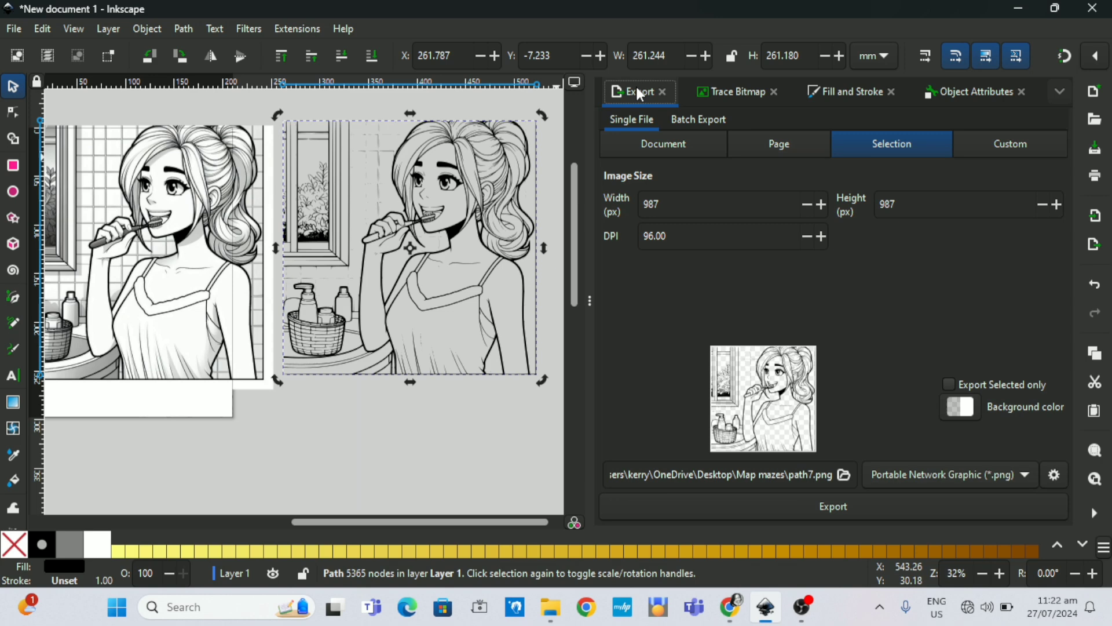
mouse_move(844, 475)
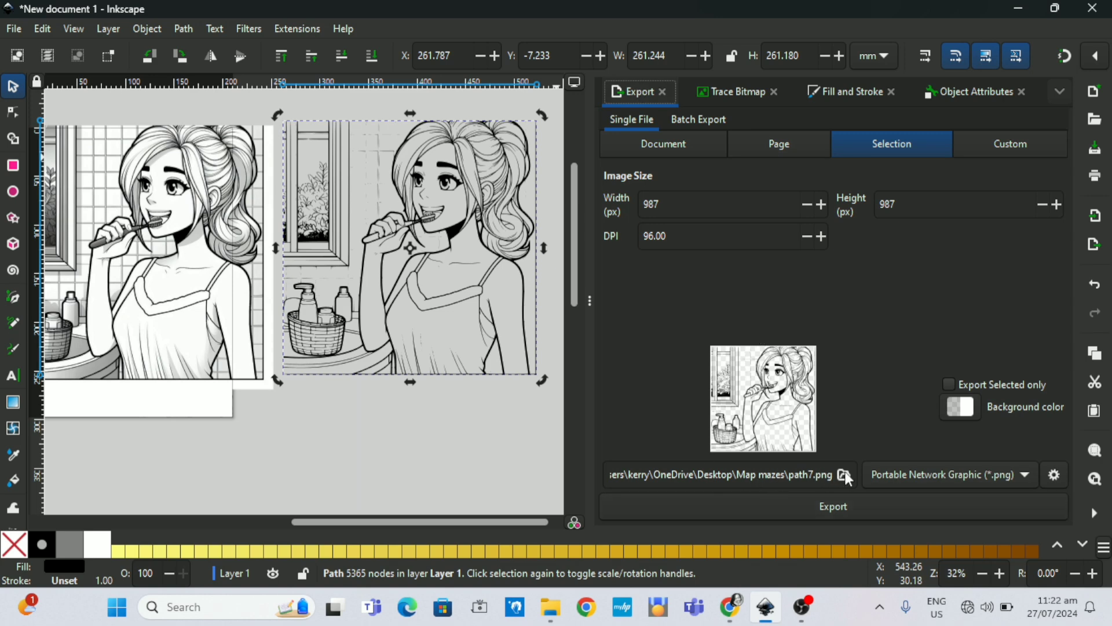
click(845, 474)
text(g)
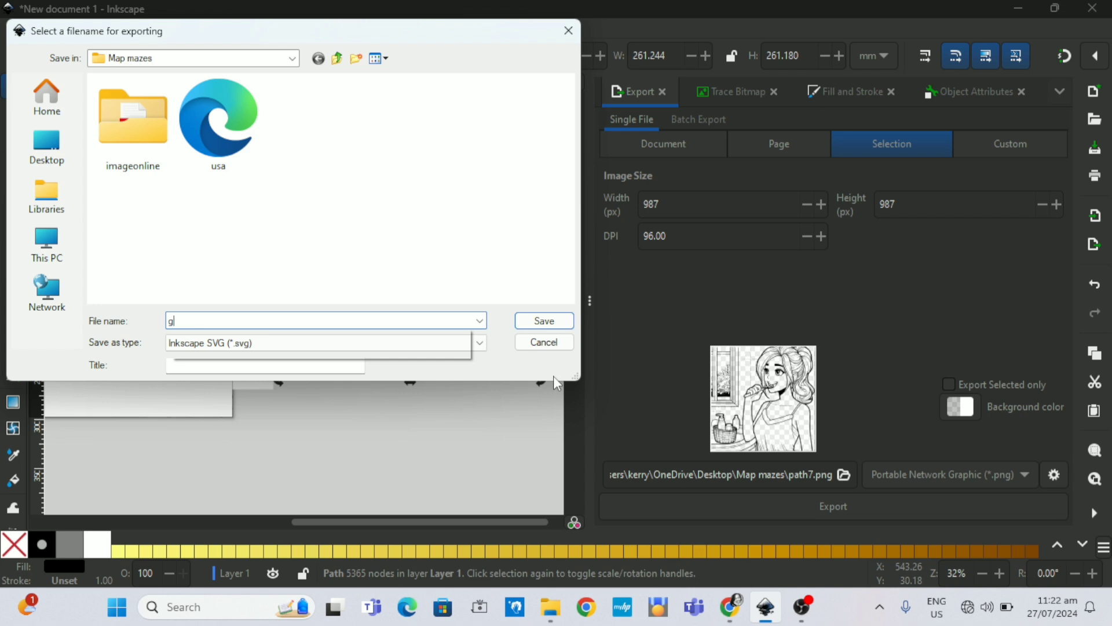
text(irl br)
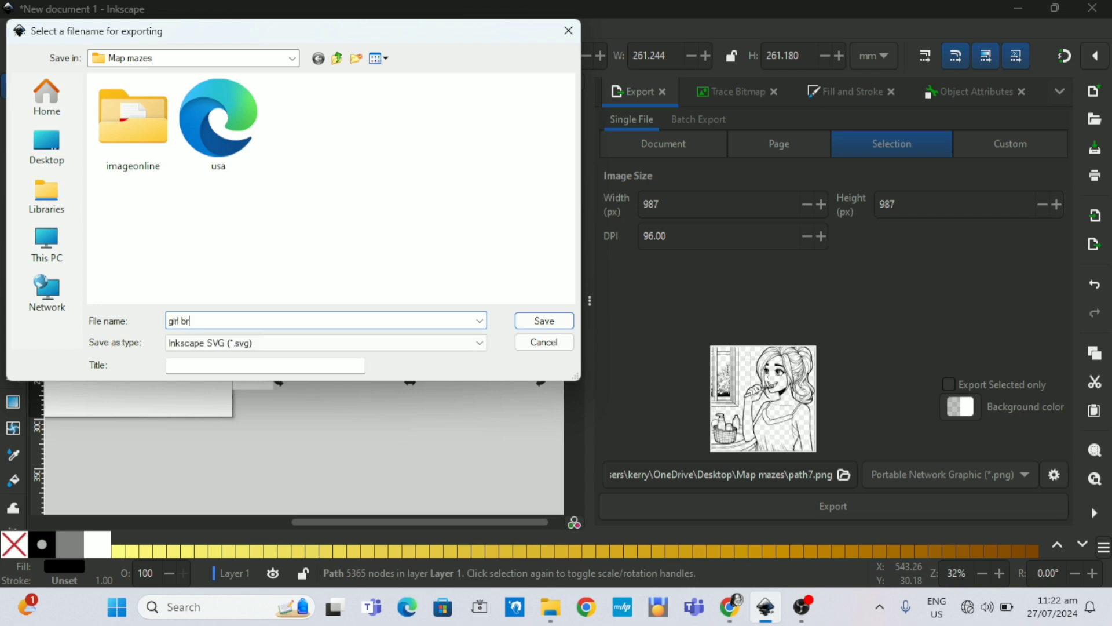
text(ushi)
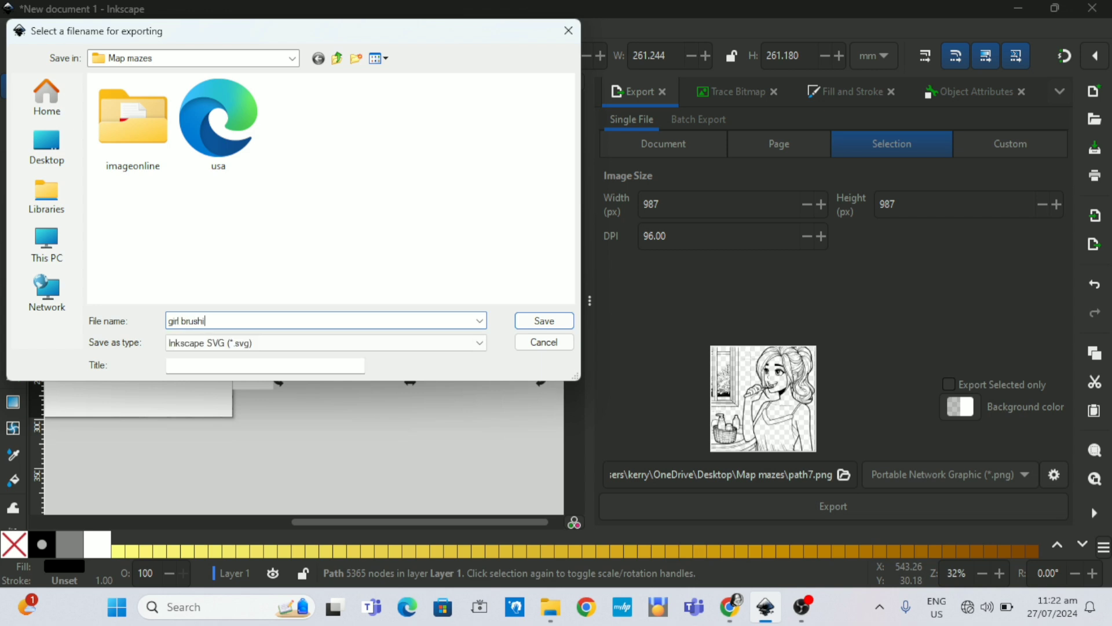
text(ng)
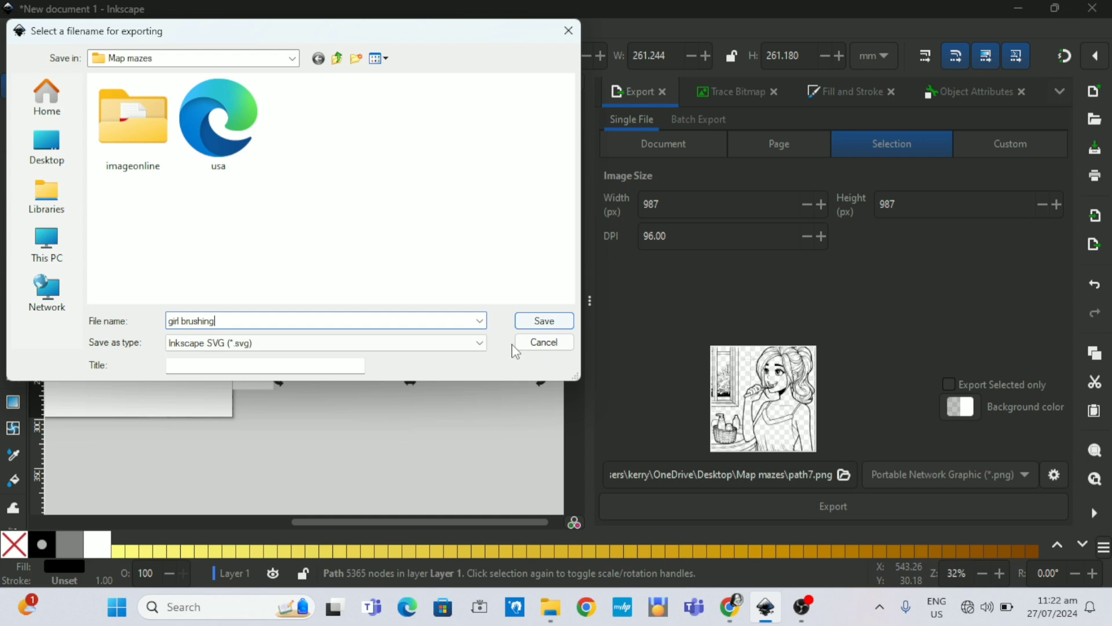
click(325, 343)
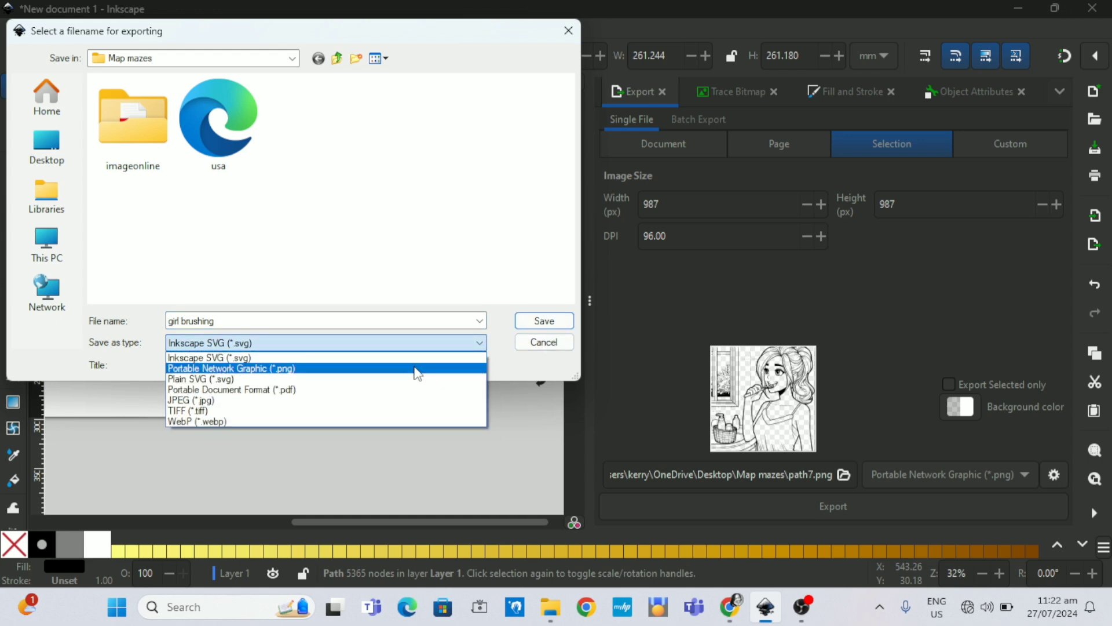
click(544, 321)
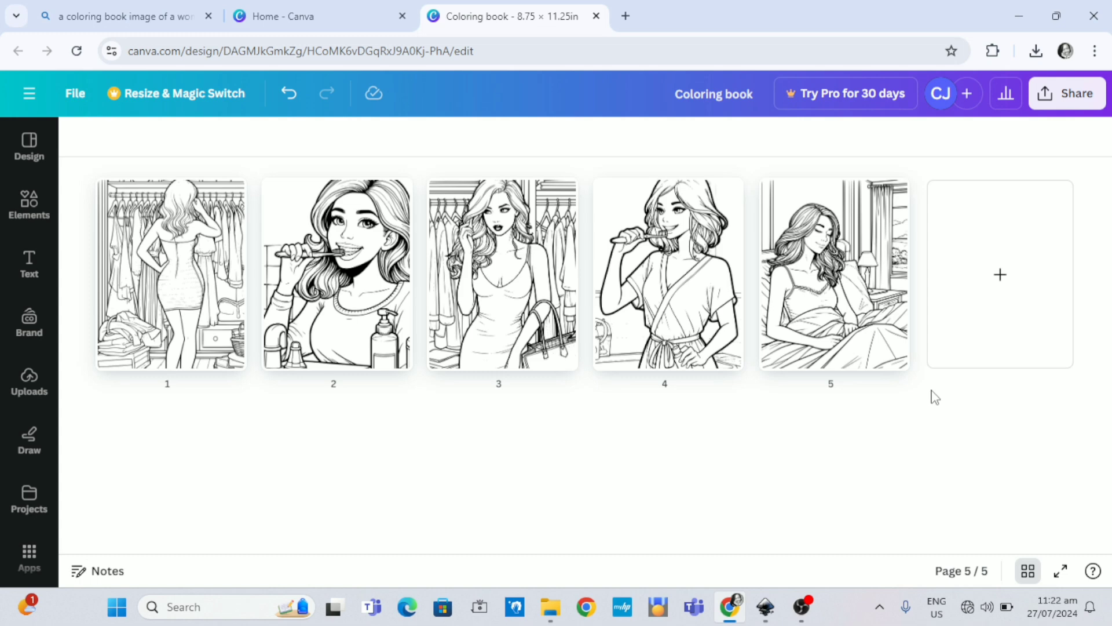
Add a sixth page and upload the 'girl brushing' PNG from Map mazes to Canva.
click(999, 274)
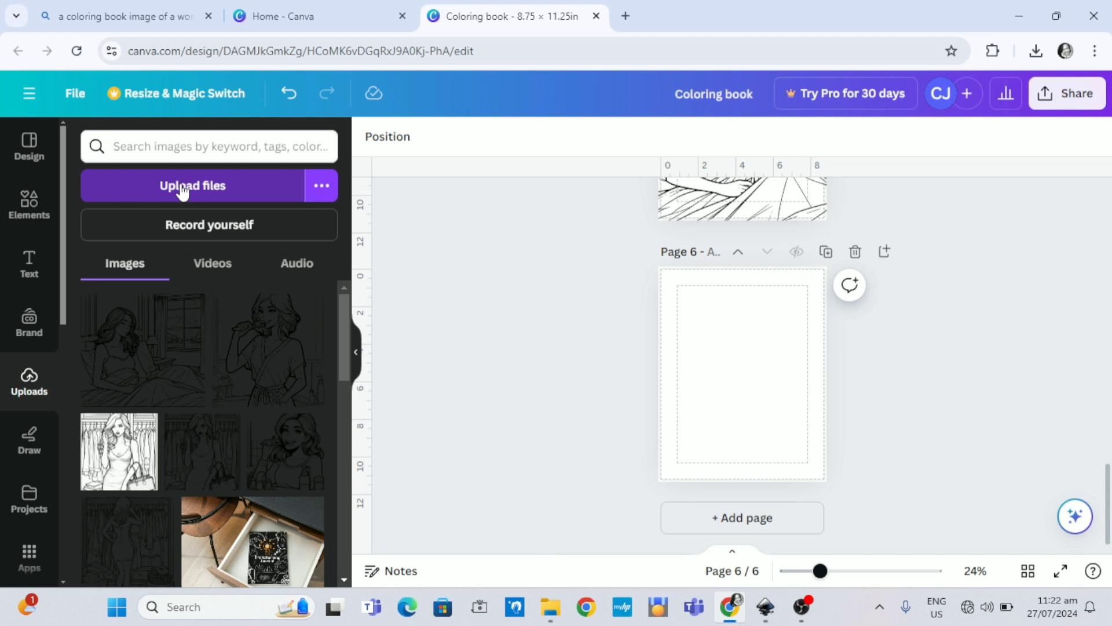
click(191, 185)
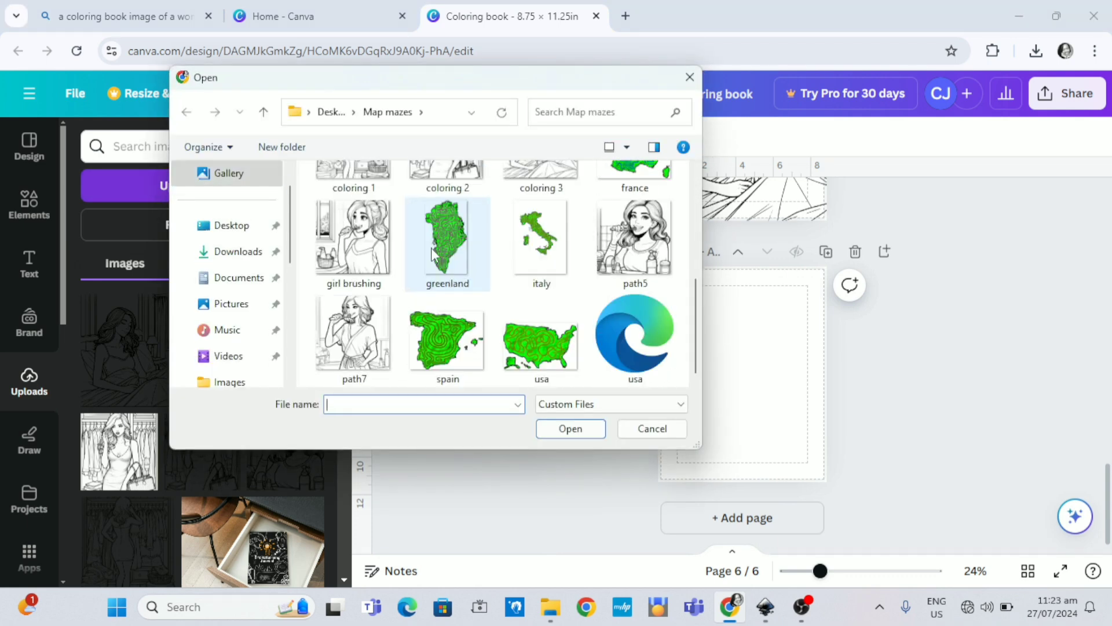
mouse_move(352, 245)
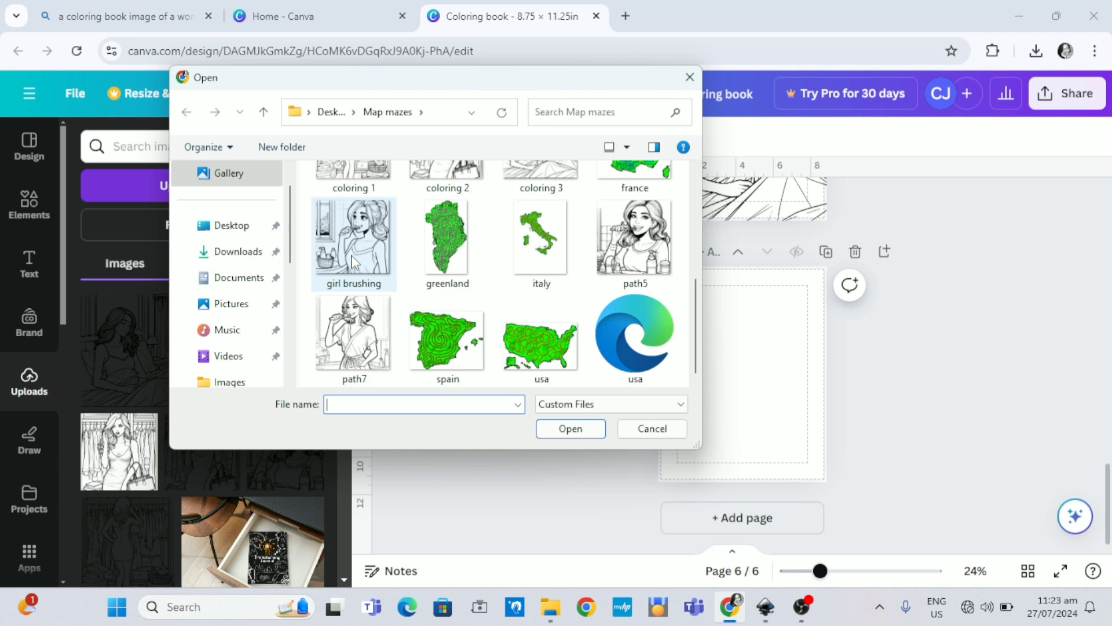
click(353, 245)
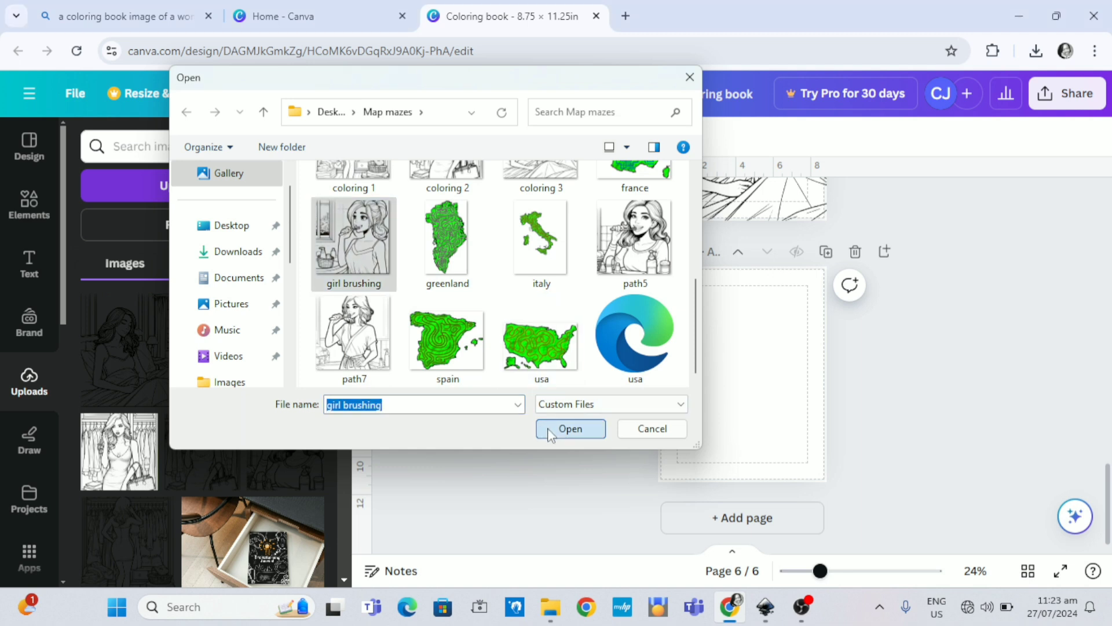
click(570, 429)
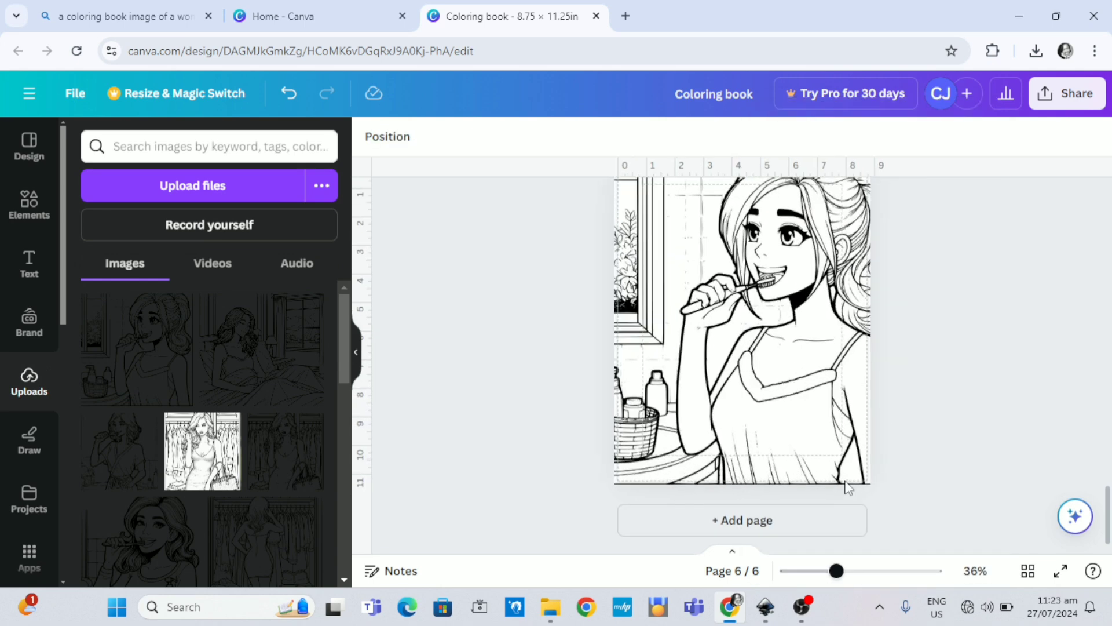
Place the girl brushing image filling page 6, then return to the Copilot Designer tab.
click(861, 570)
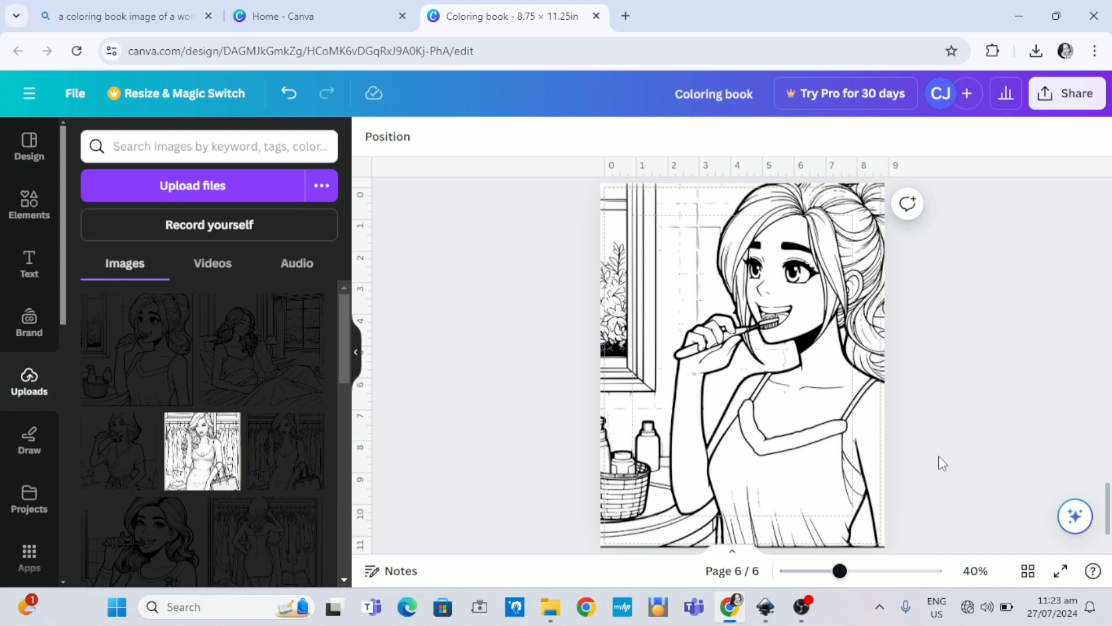
mouse_move(906, 469)
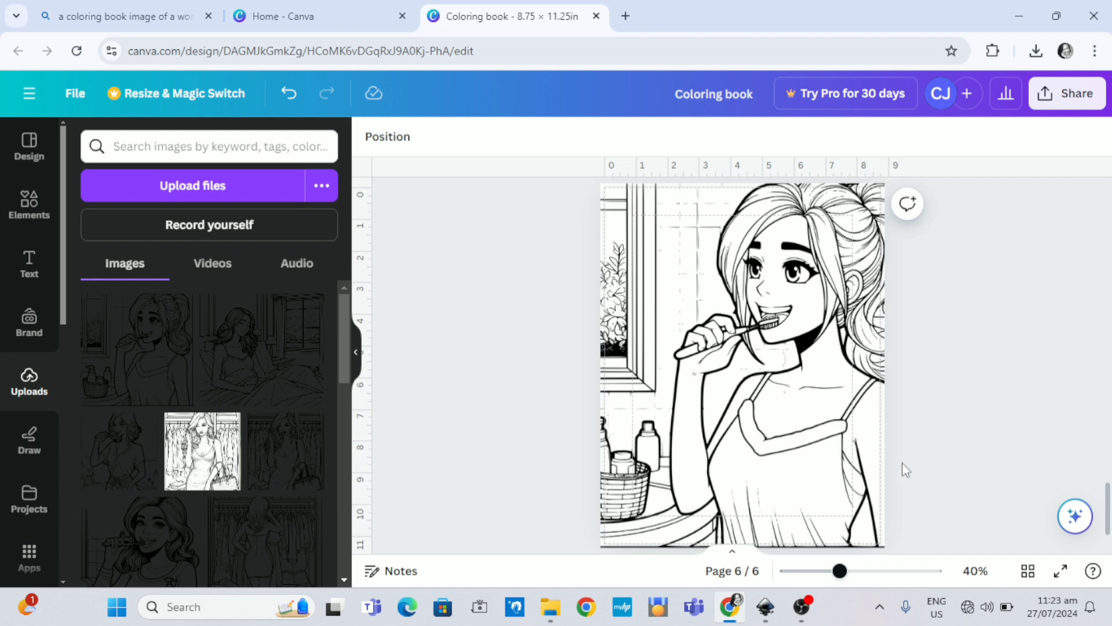
mouse_move(726, 499)
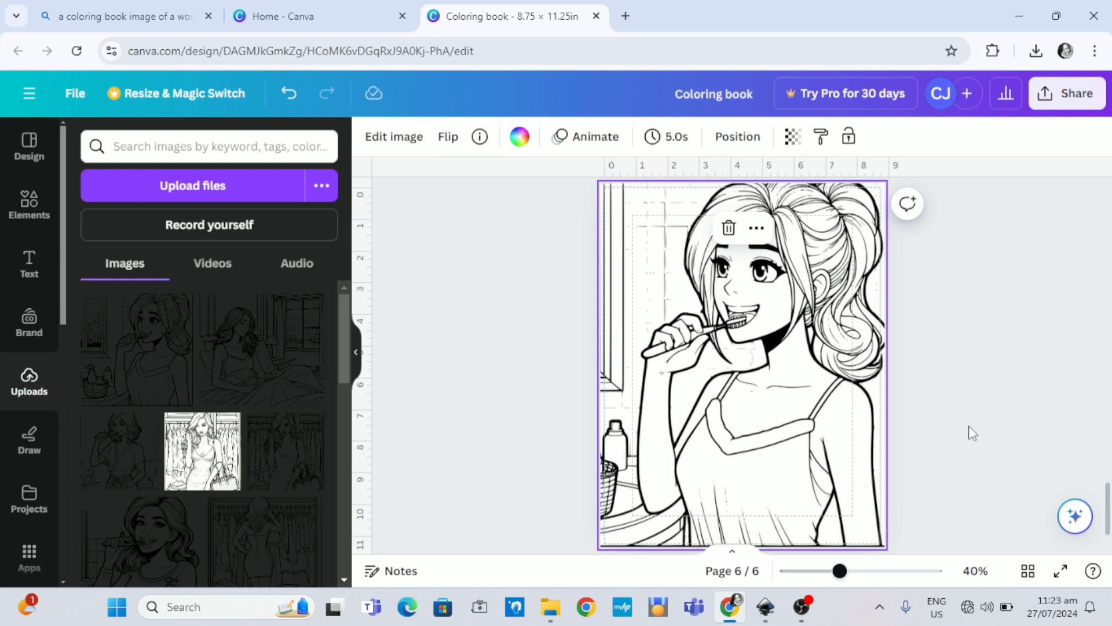
click(120, 15)
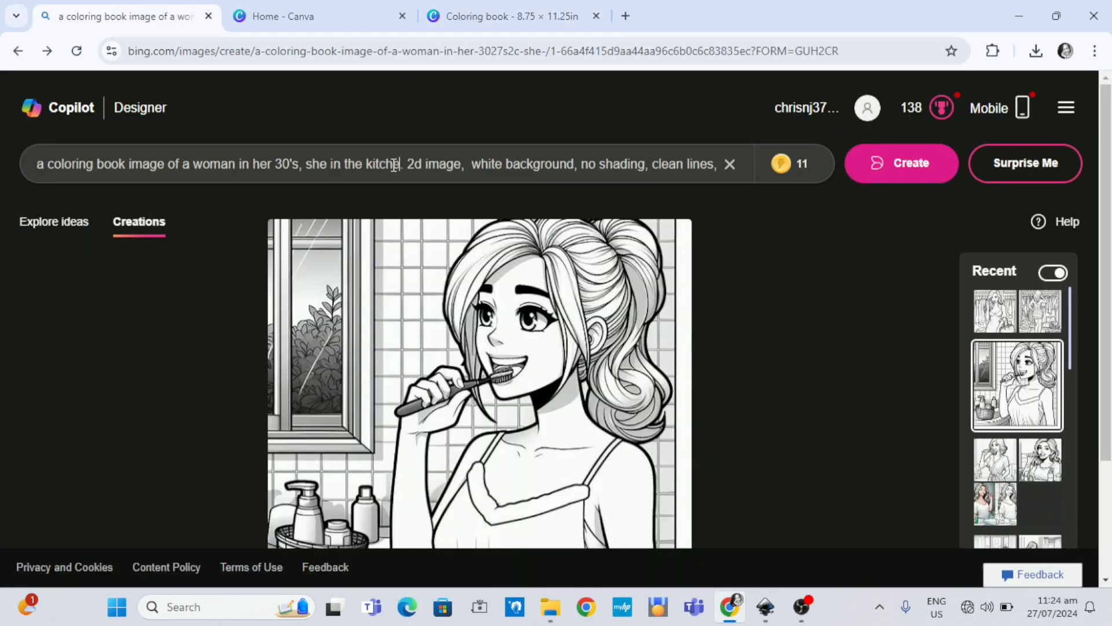
Change the prompt to a woman in the kitchen making breakfast and generate new images.
text(making)
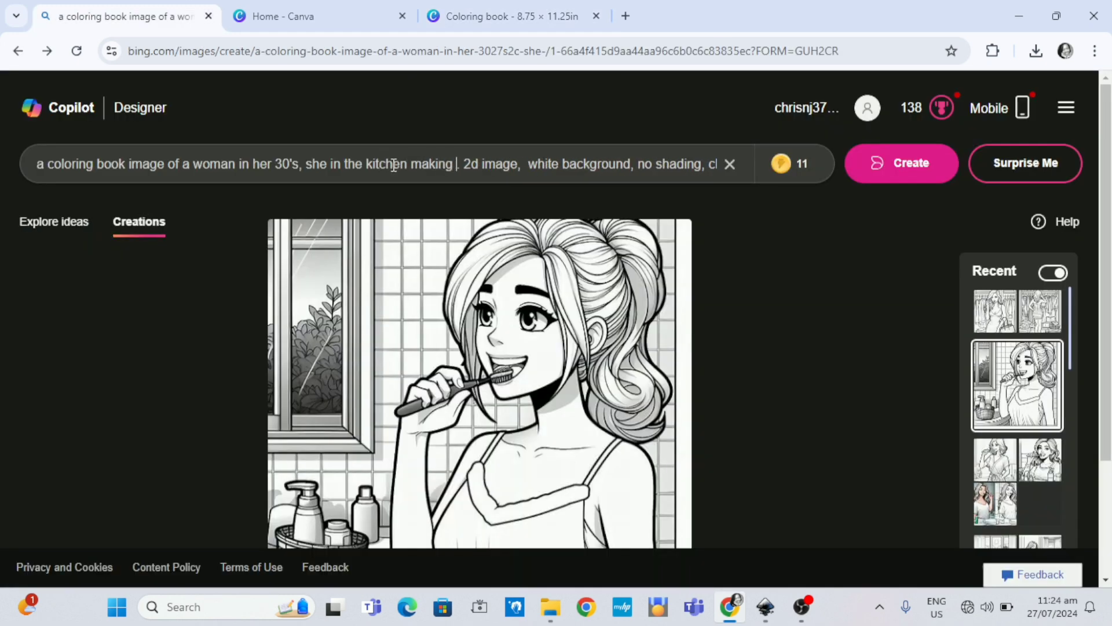
text(breakfast)
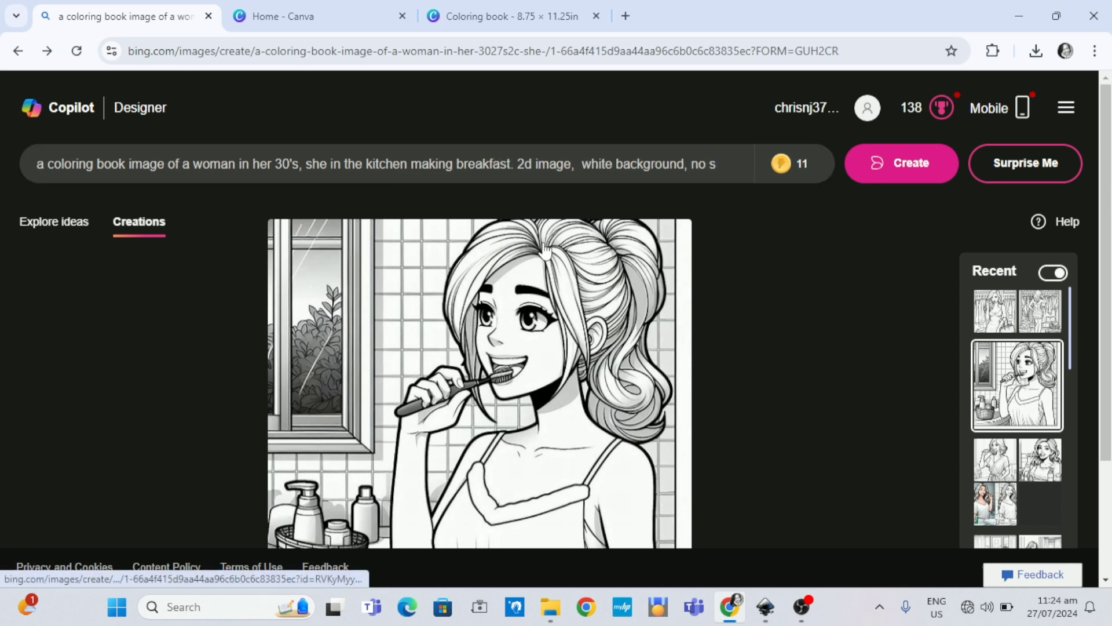
click(902, 163)
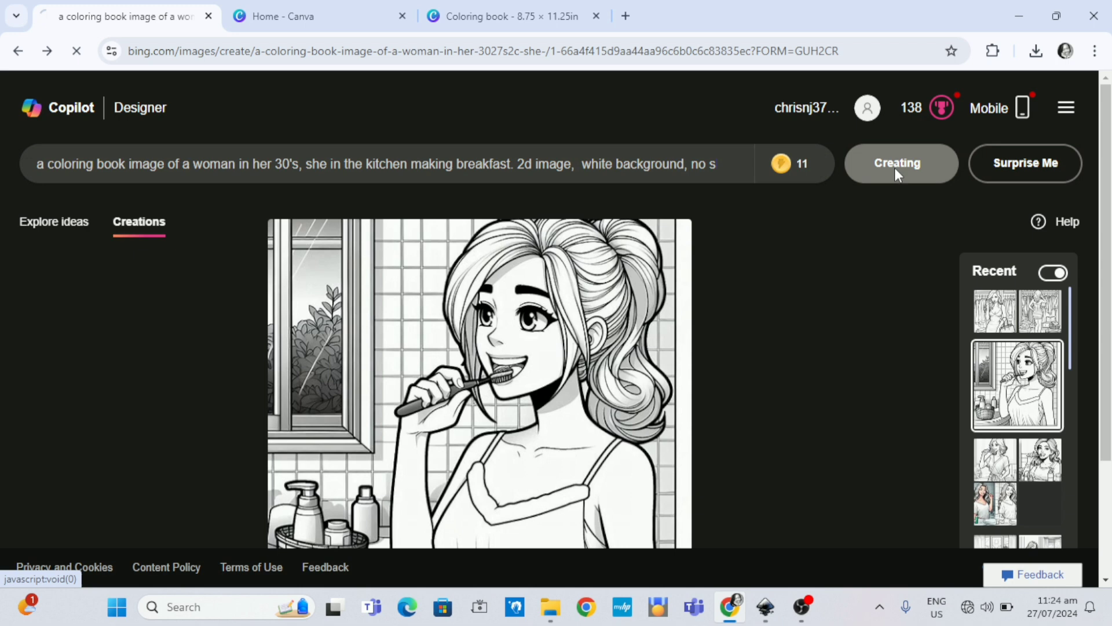
click(899, 164)
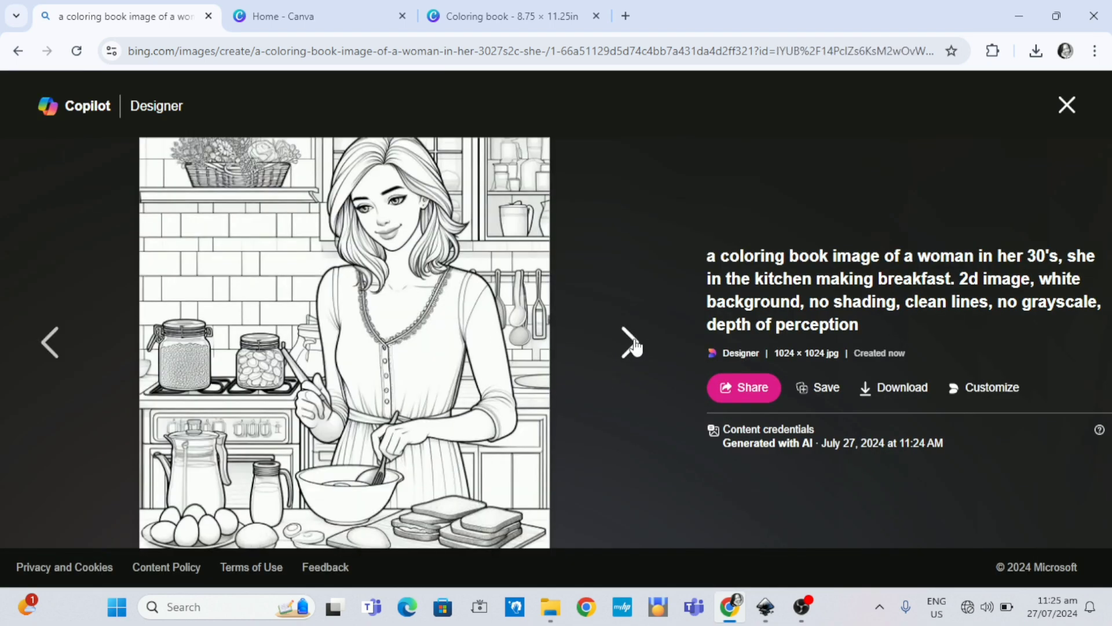
Browse the breakfast images, download the curly-haired woman cooking with eggs, and return to Inkscape.
click(630, 341)
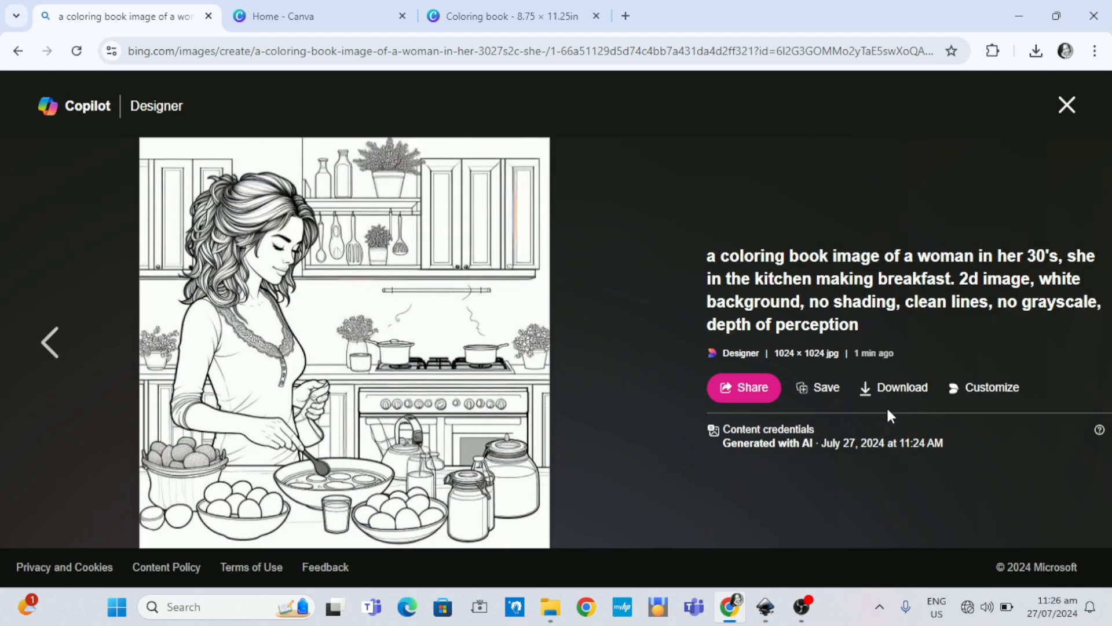
click(901, 387)
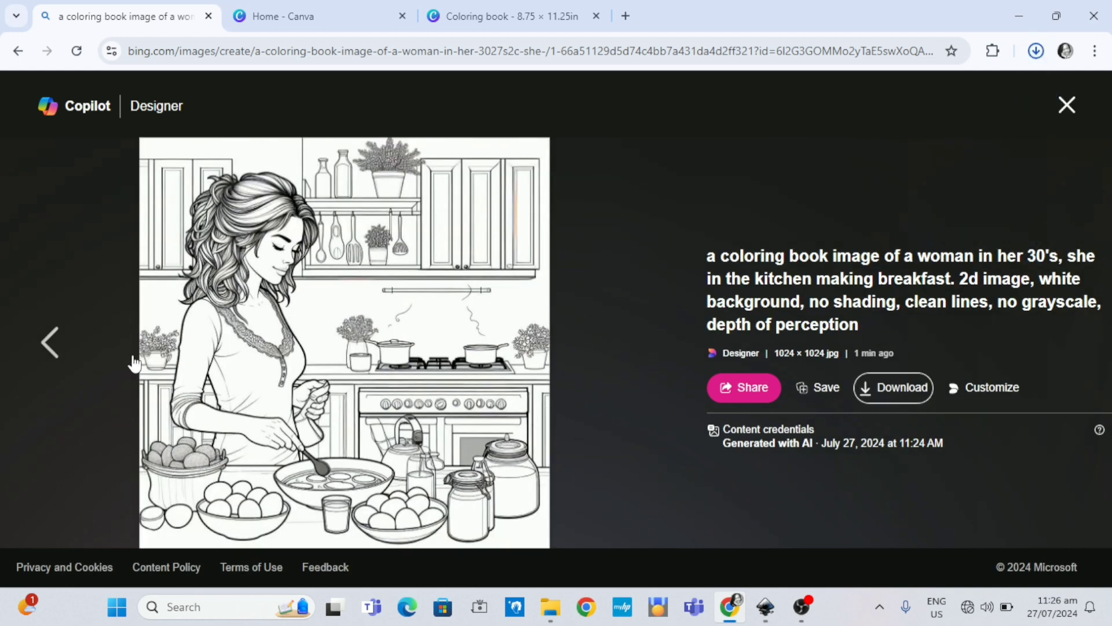
click(50, 340)
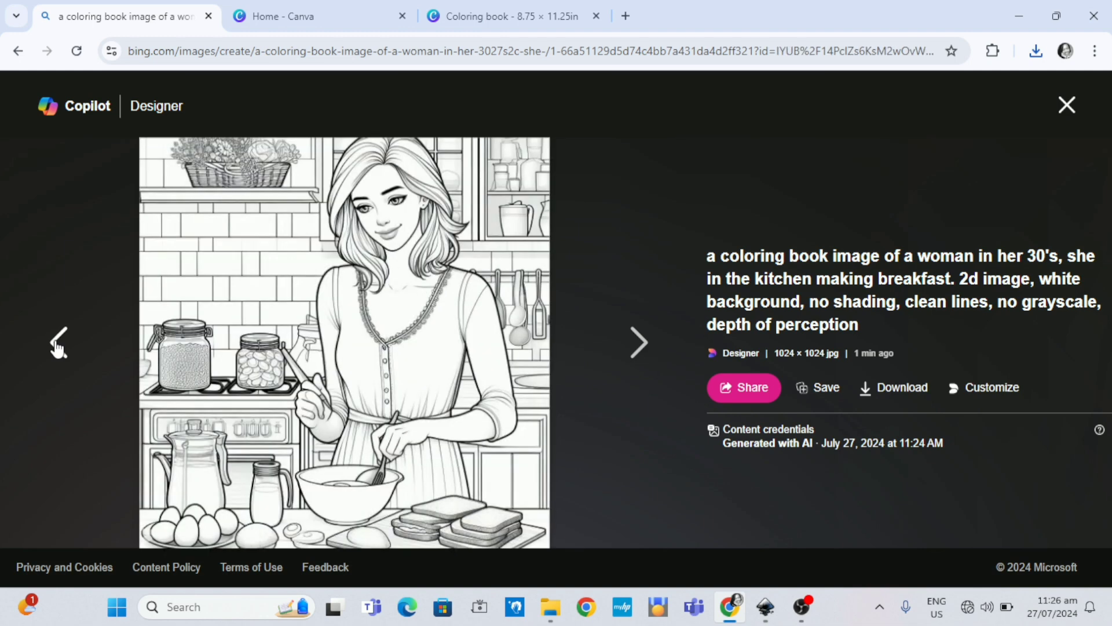
click(58, 342)
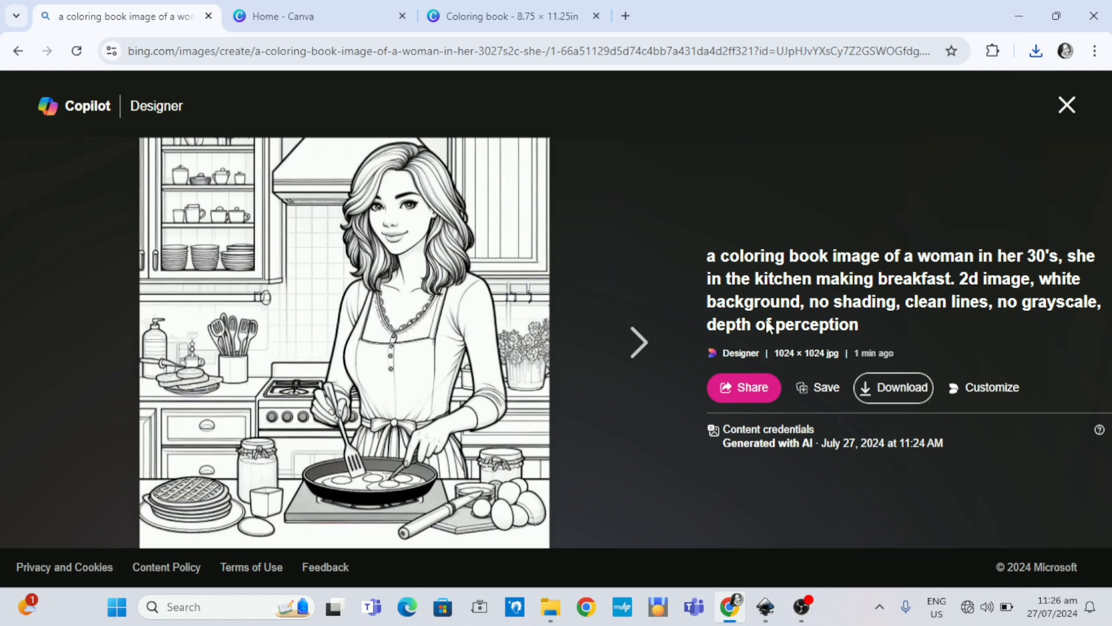
mouse_move(764, 608)
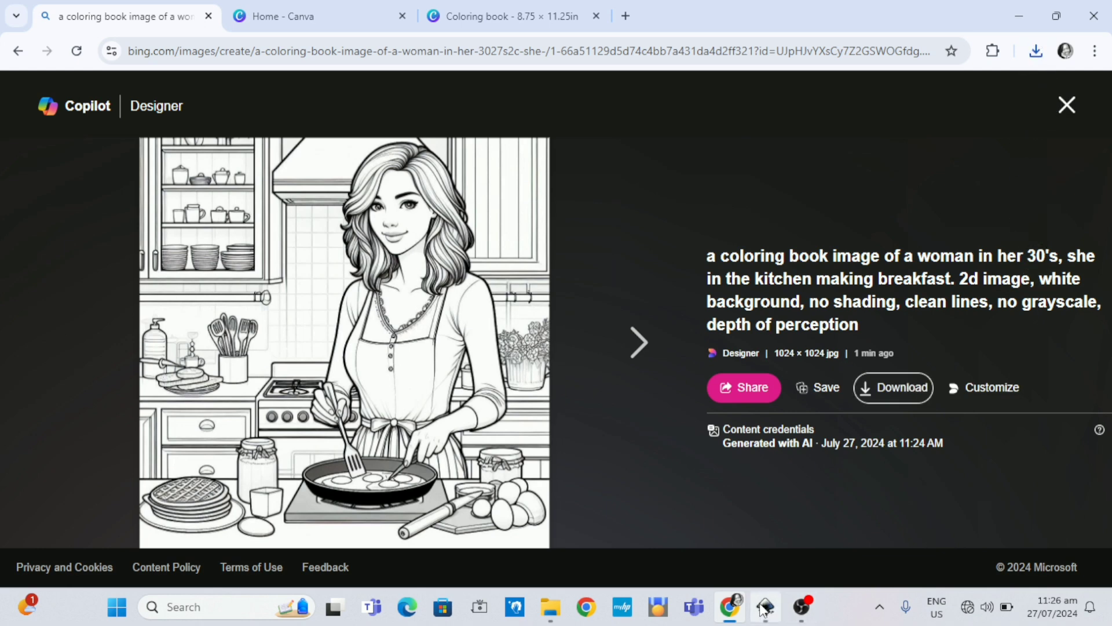
click(764, 606)
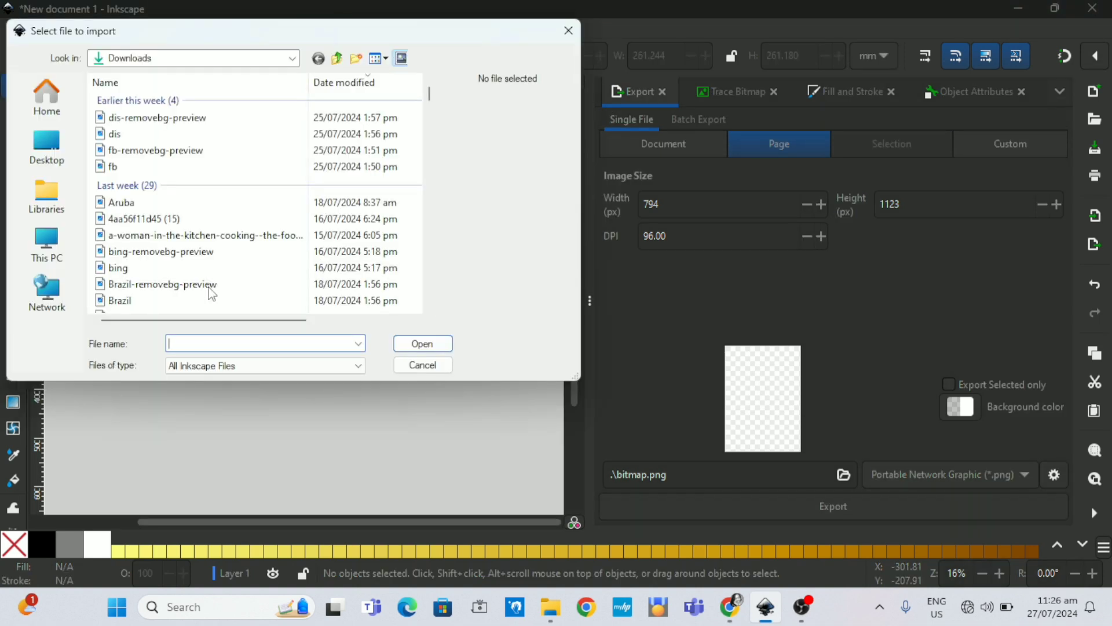
Import and embed the downloaded kitchen image, then bring up its context menu.
click(198, 117)
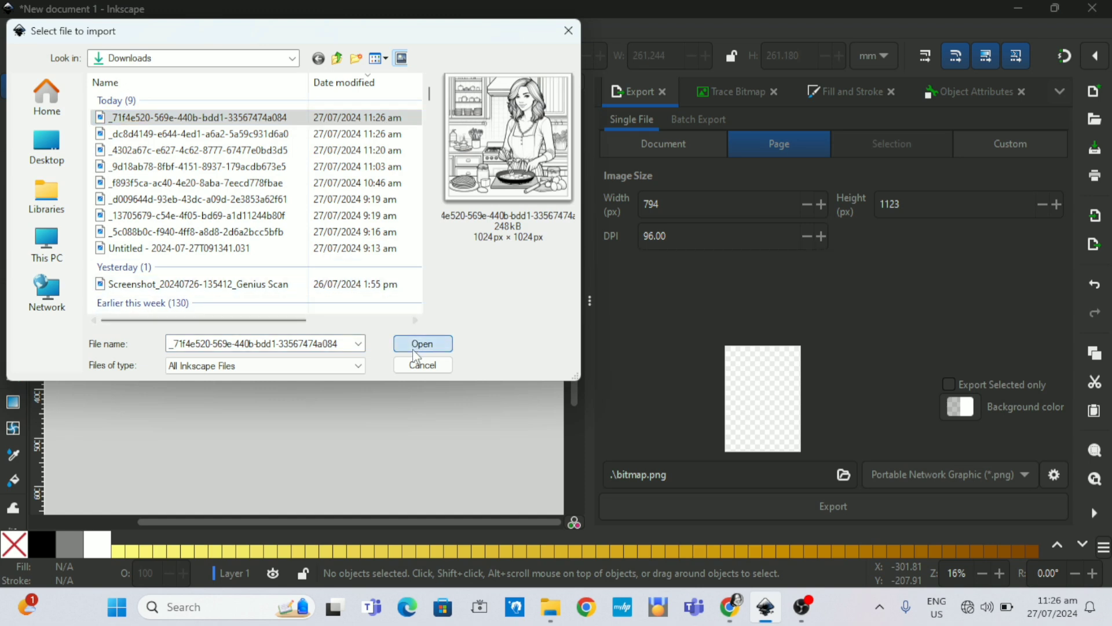
click(421, 343)
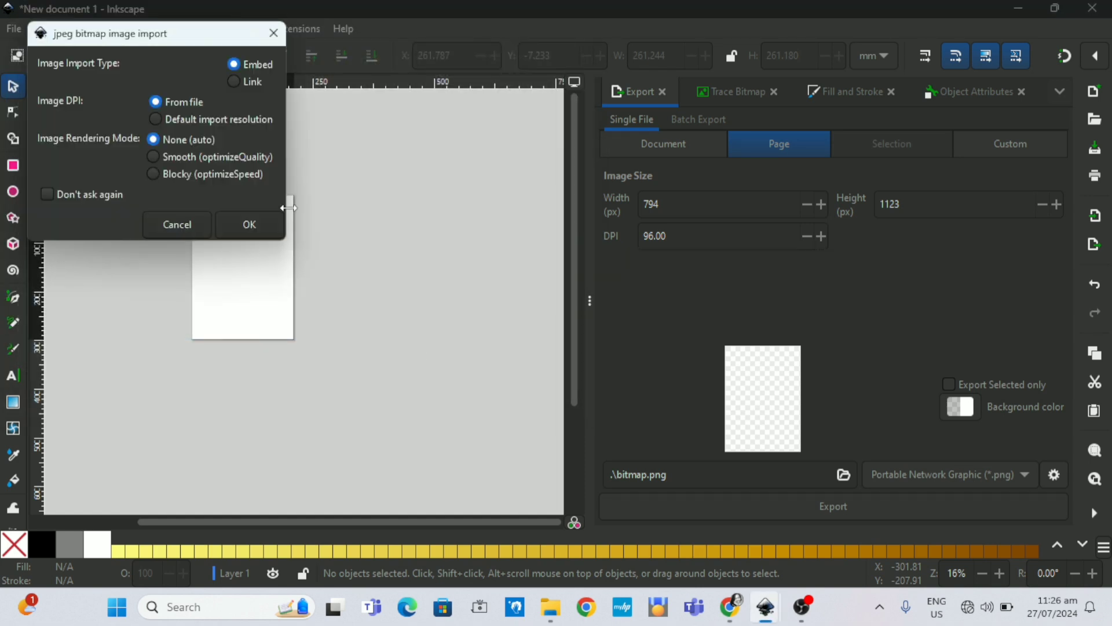
click(248, 224)
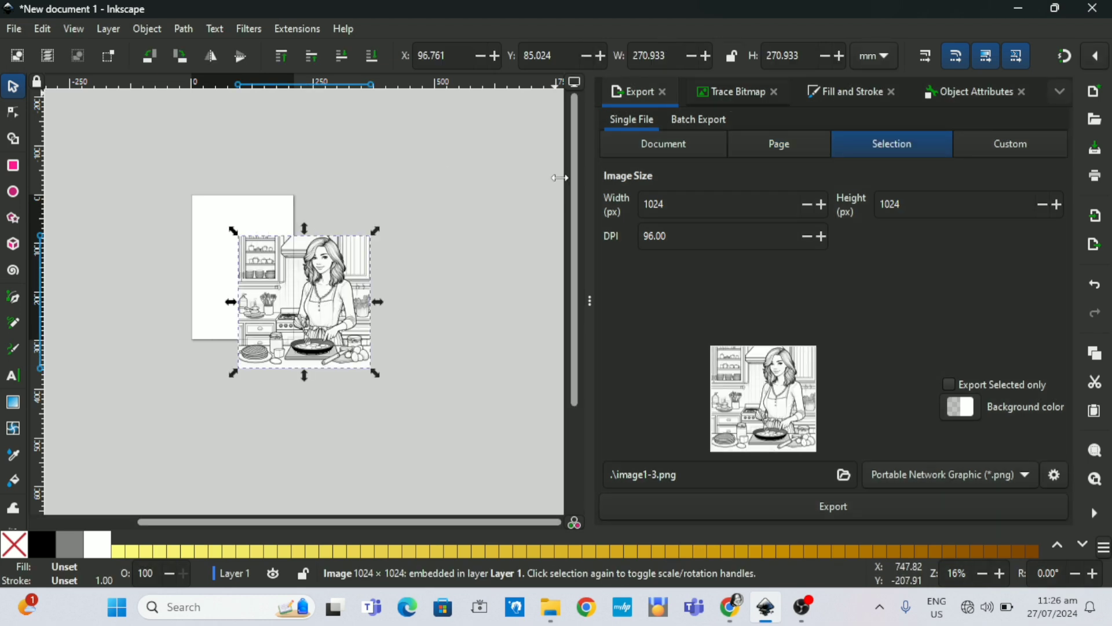
right_click(304, 298)
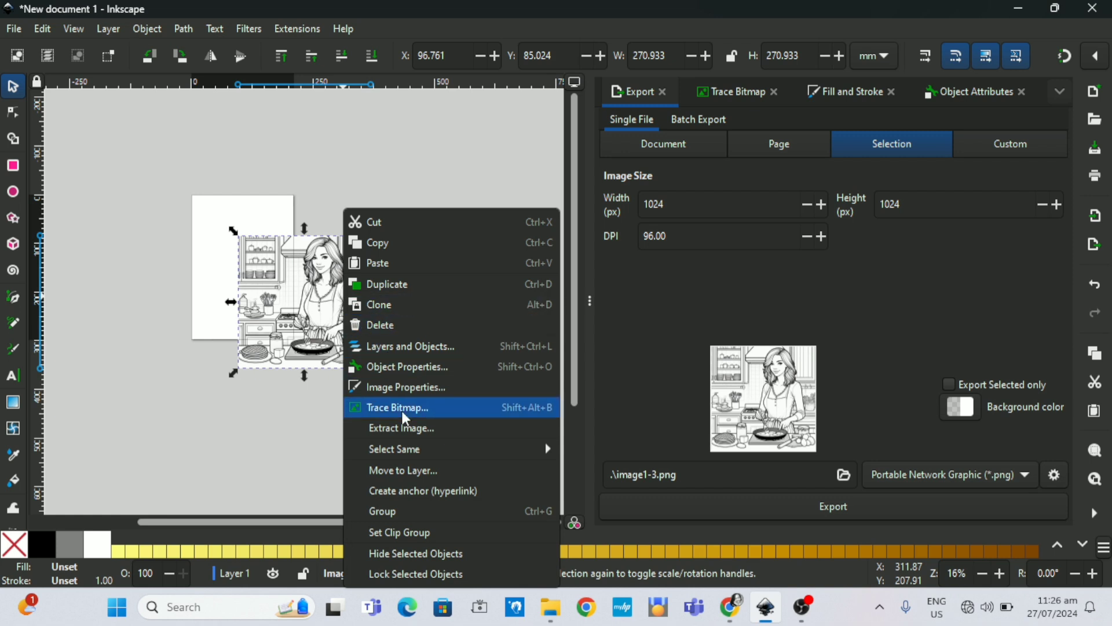
mouse_move(397, 407)
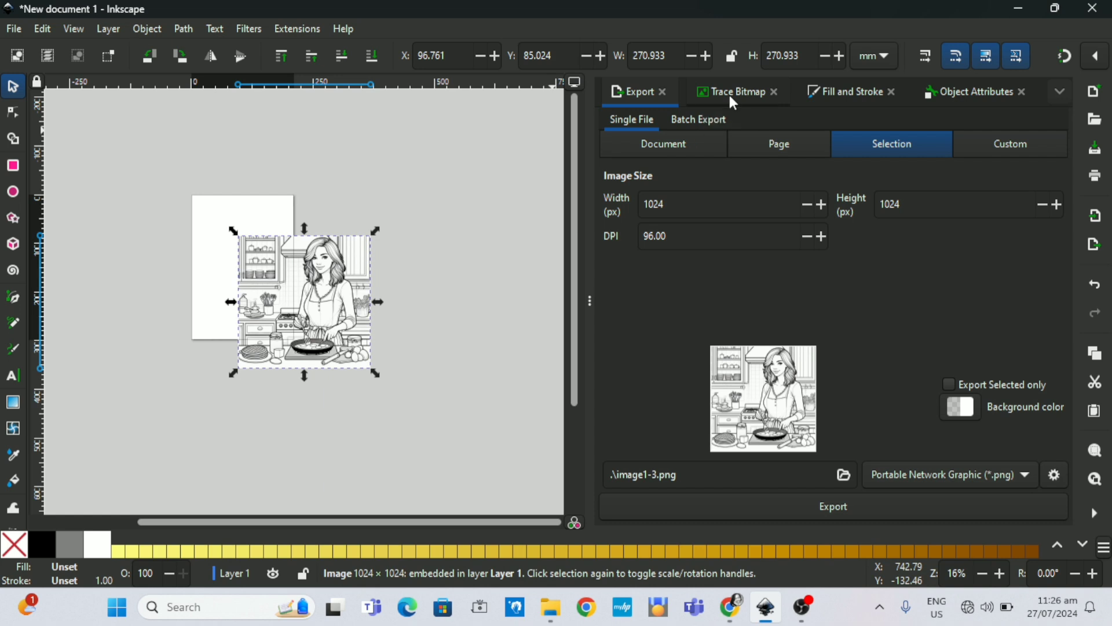
Trace the kitchen bitmap with the brightness cutoff threshold lowered from 0.260 to 0.160.
click(736, 92)
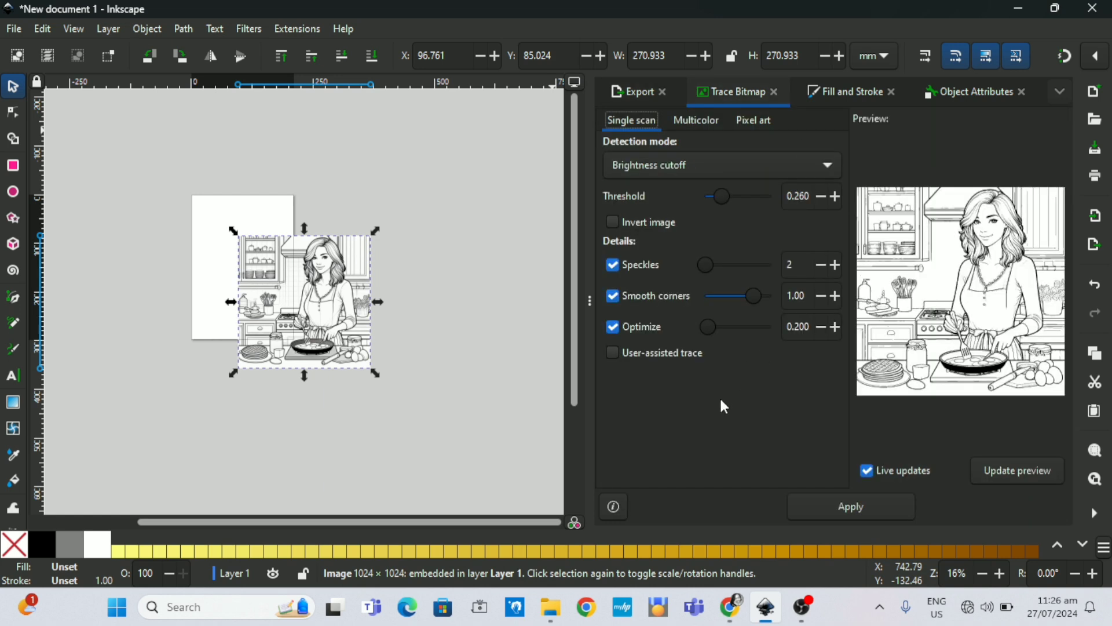
mouse_move(819, 384)
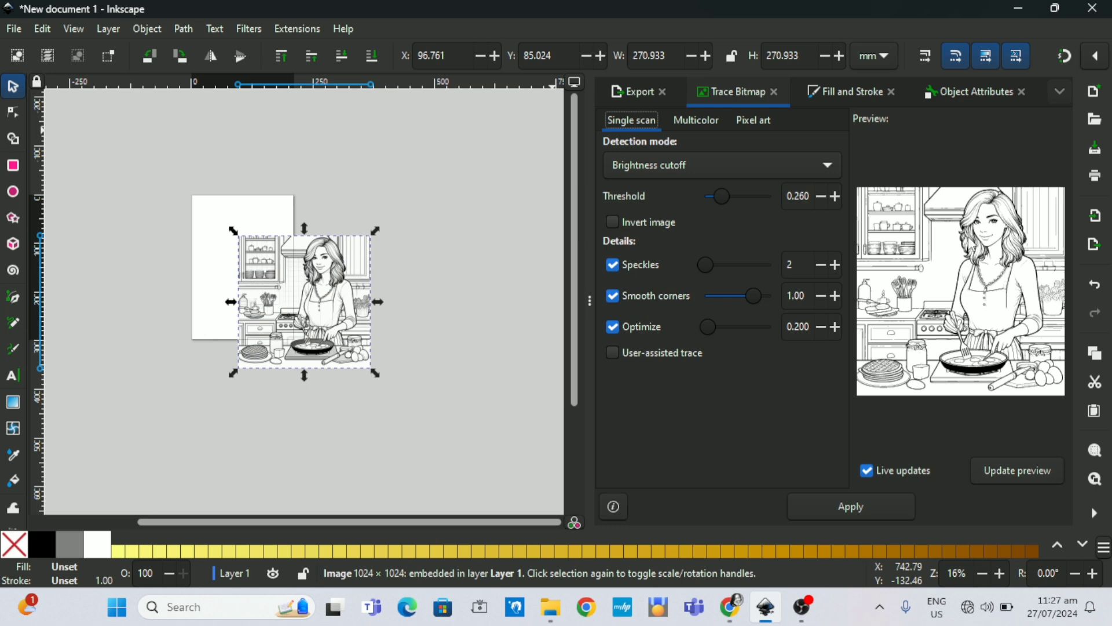
mouse_move(343, 348)
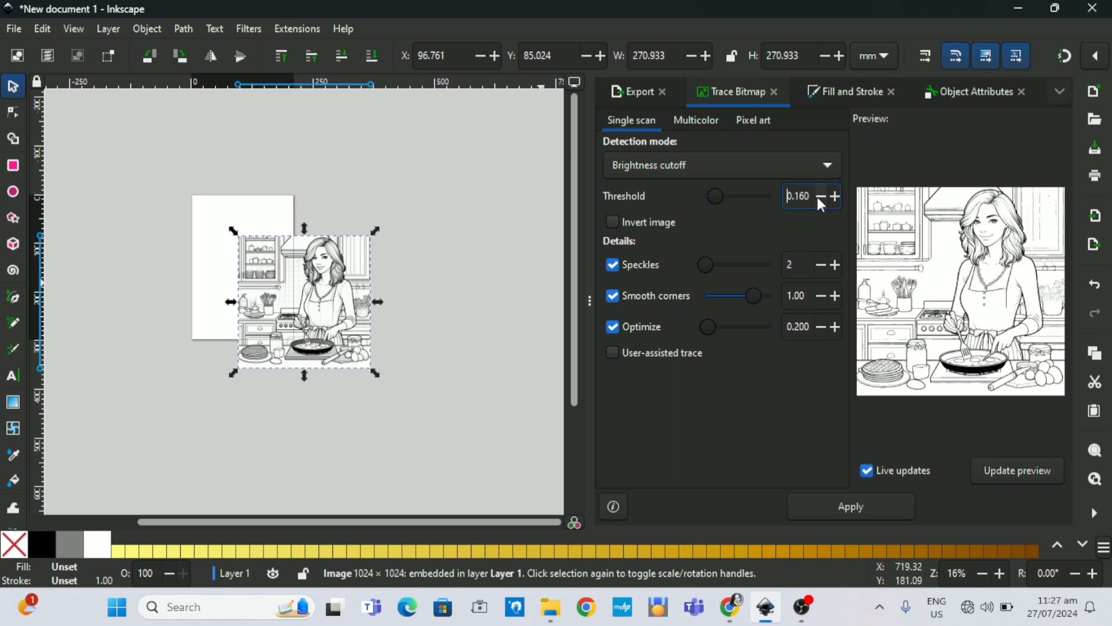
click(835, 196)
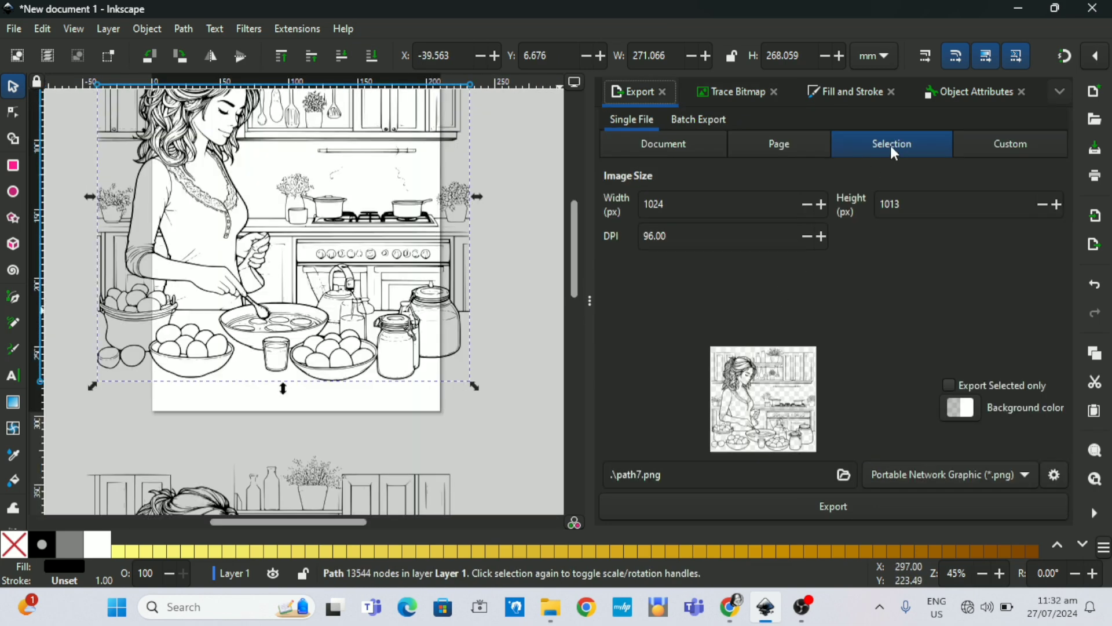
Export the traced drawing's selection area as a PNG file named 'breakfast 2'.
click(779, 144)
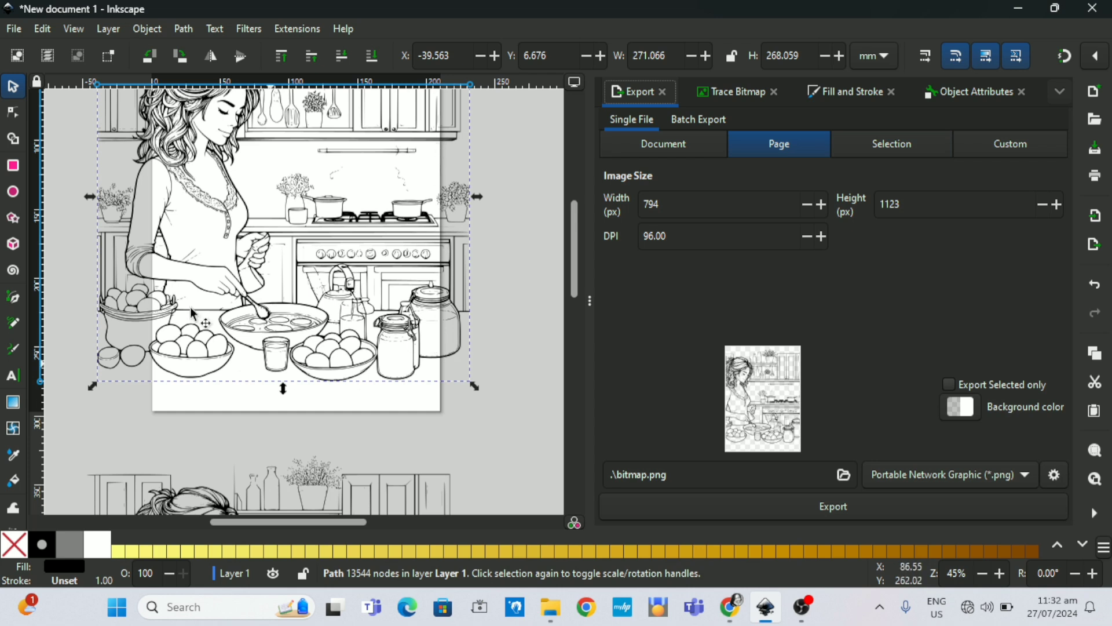
mouse_move(796, 328)
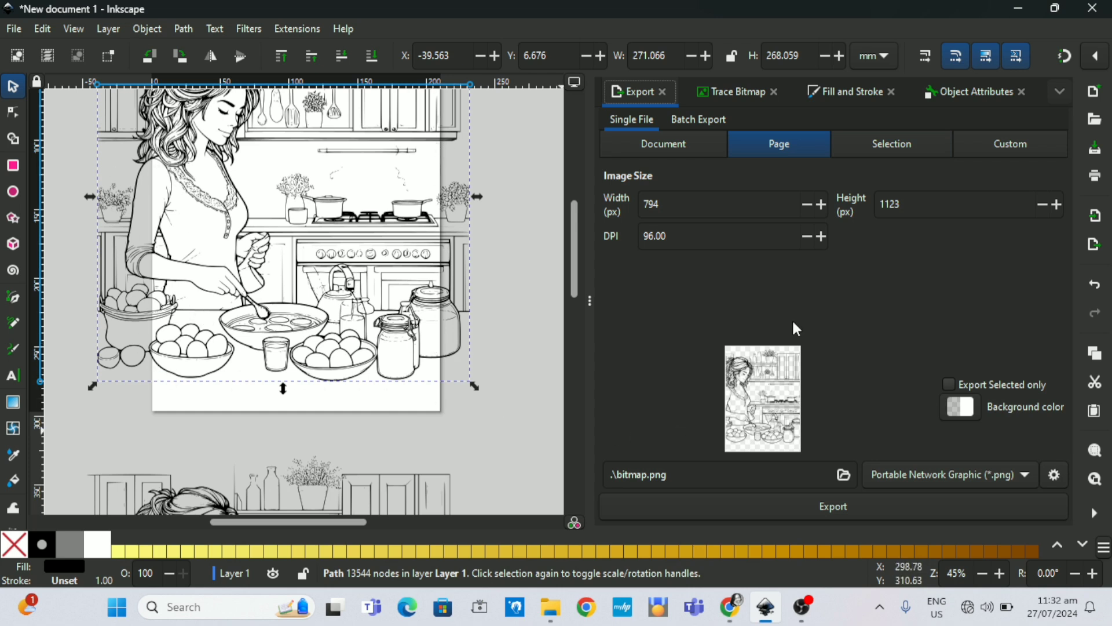
click(891, 143)
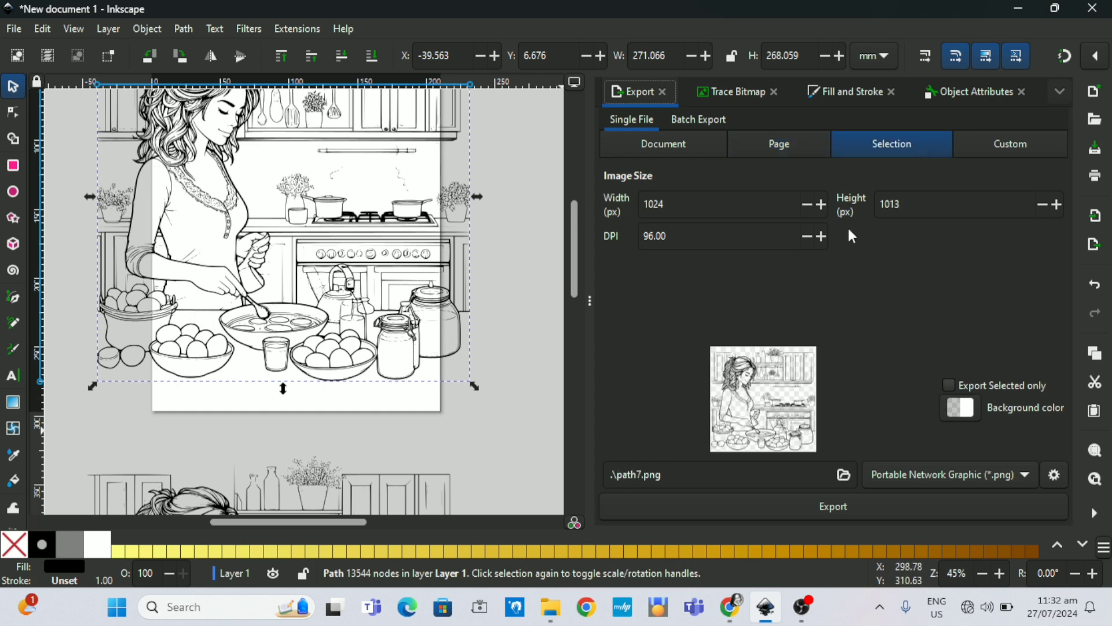
mouse_move(849, 489)
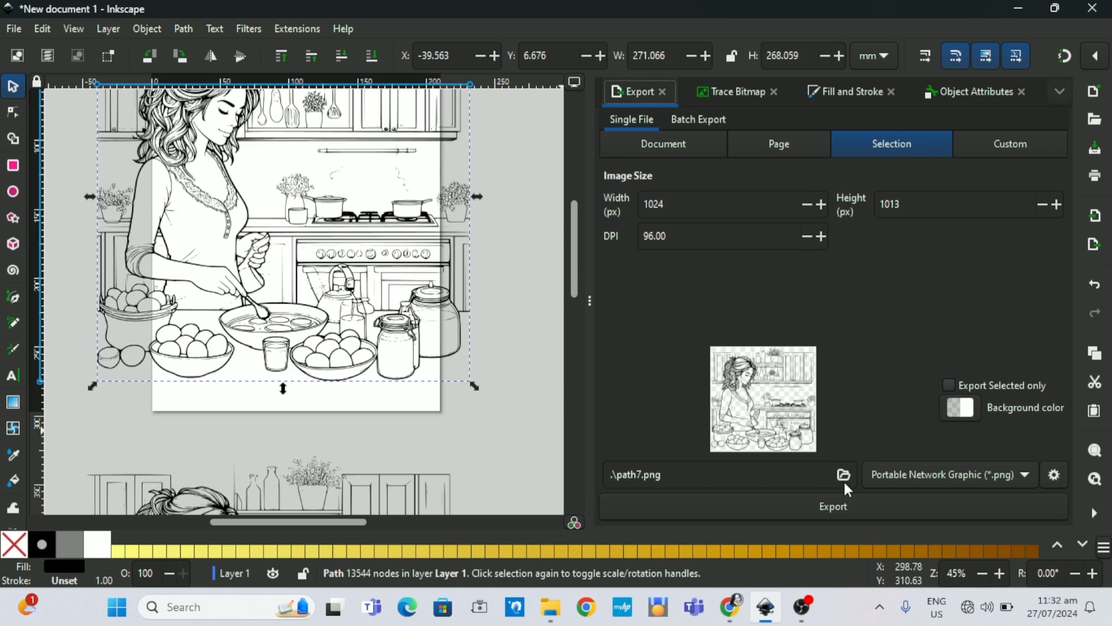
mouse_move(846, 483)
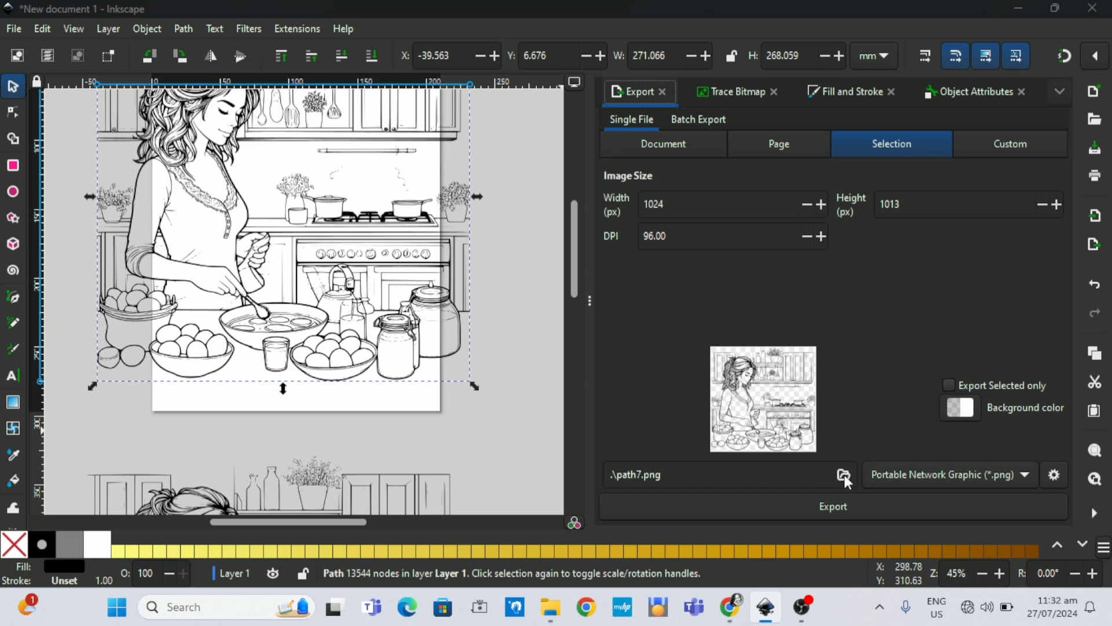
click(844, 474)
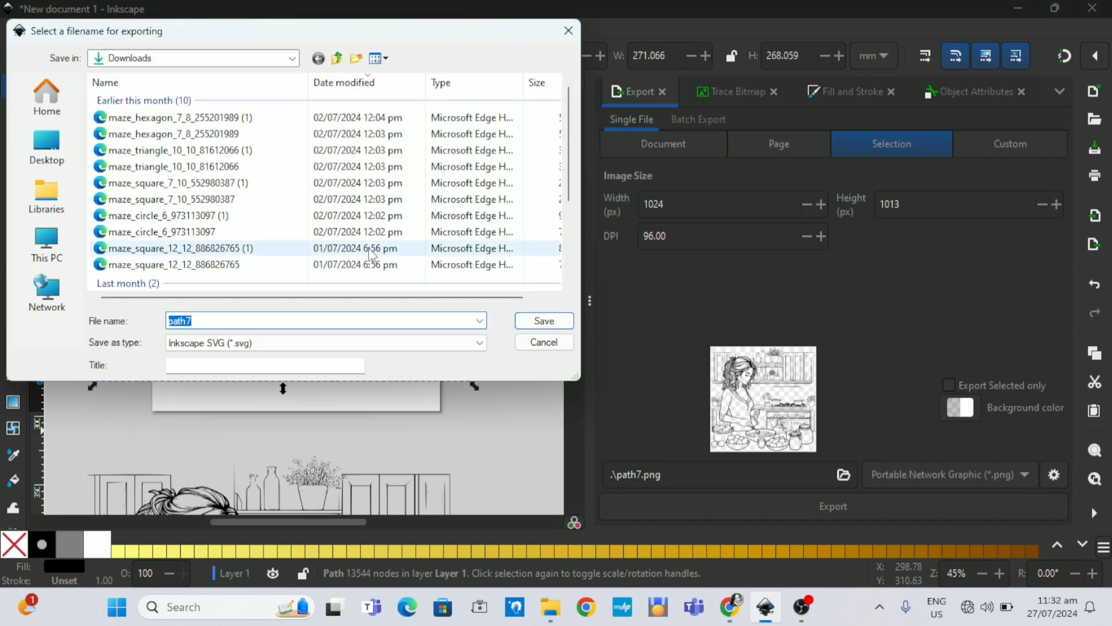
text(breakfast 2)
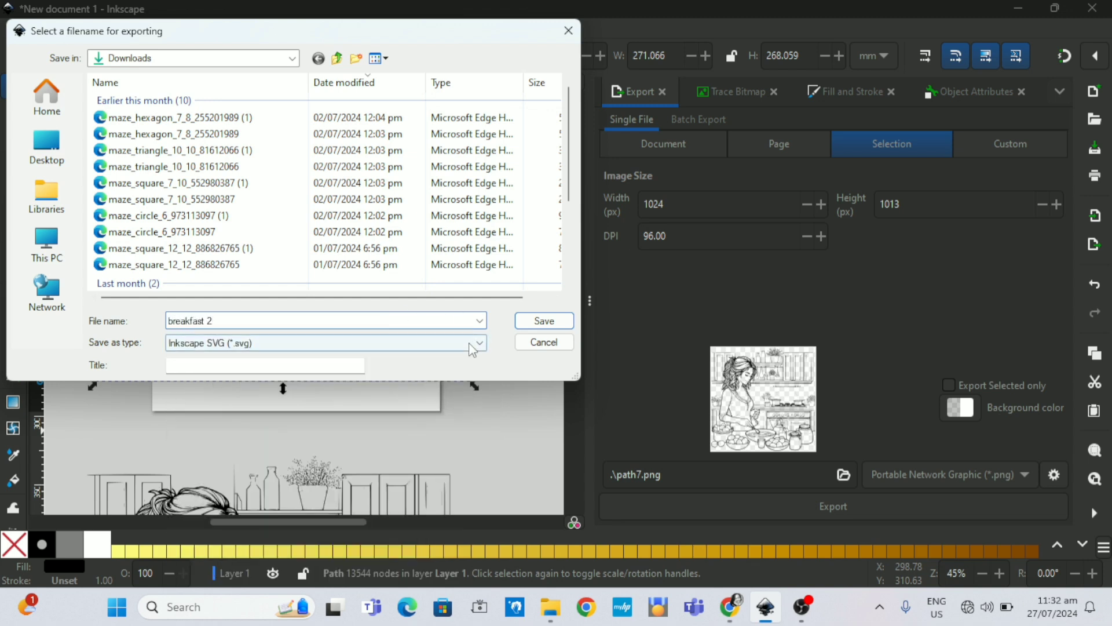
click(480, 343)
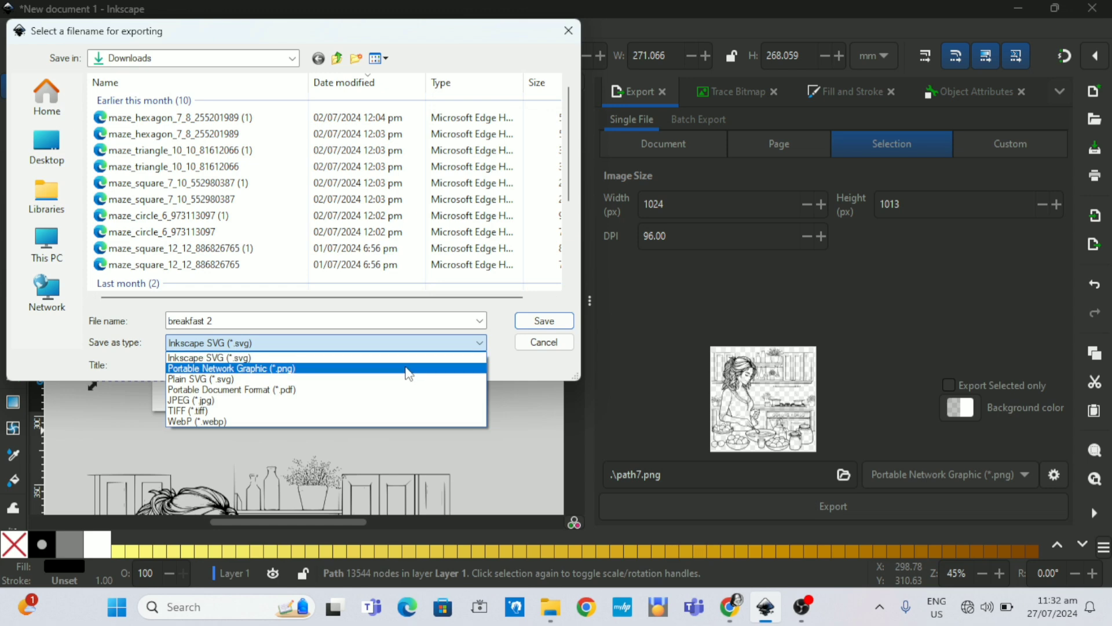
click(231, 369)
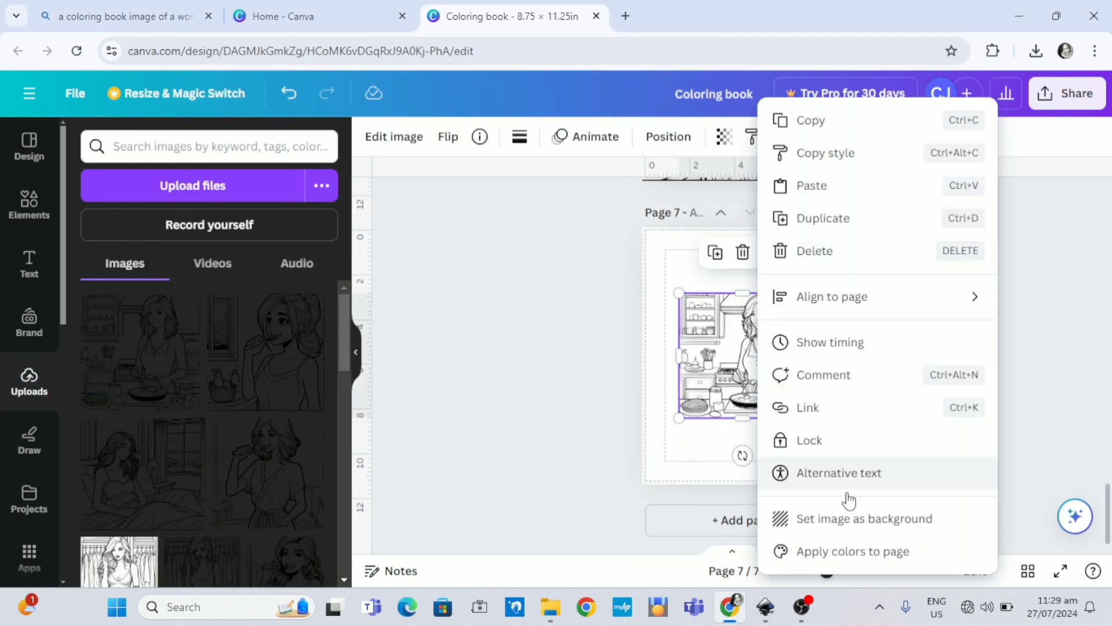
Add the new kitchen drawing as page 8 of the Canva coloring book.
click(1028, 570)
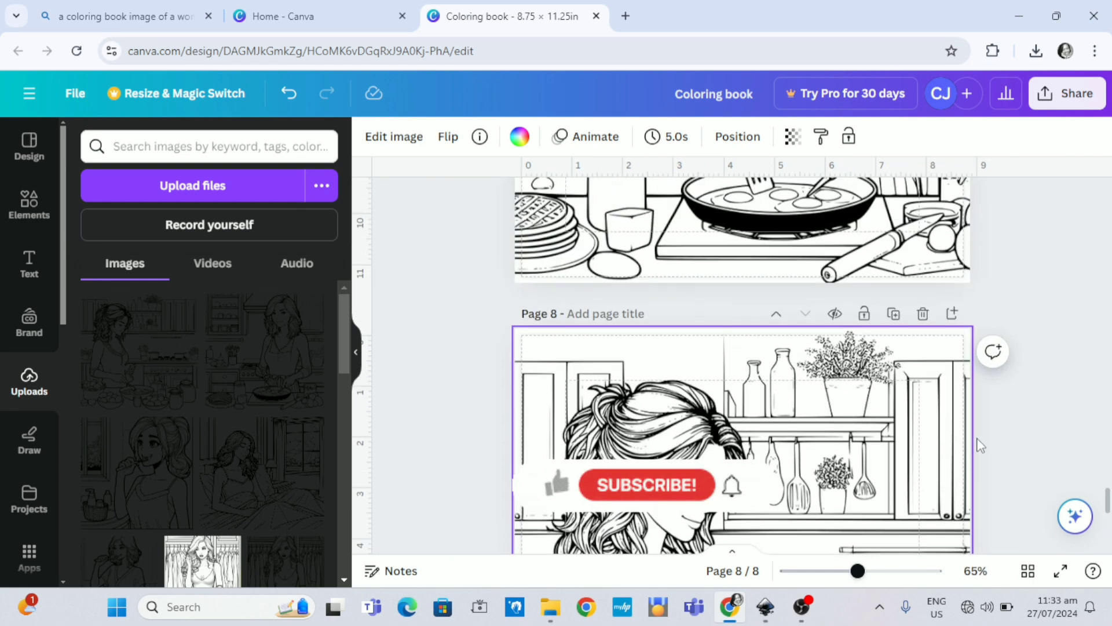
Switch Canva to grid view to see all eight coloring pages as thumbnails.
scroll(down, 3)
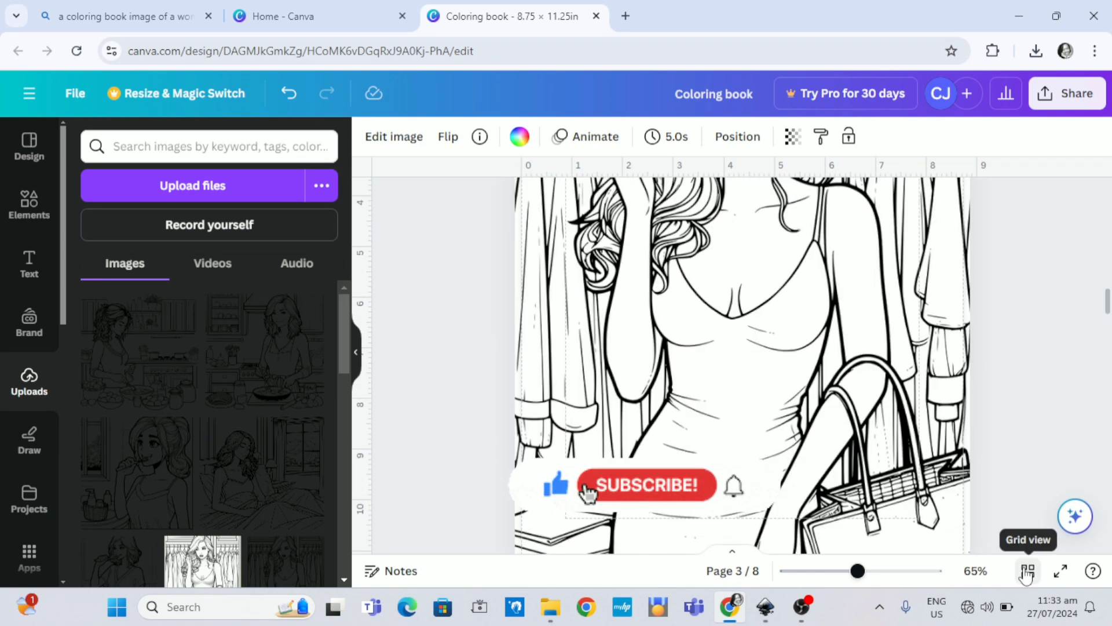
click(1026, 571)
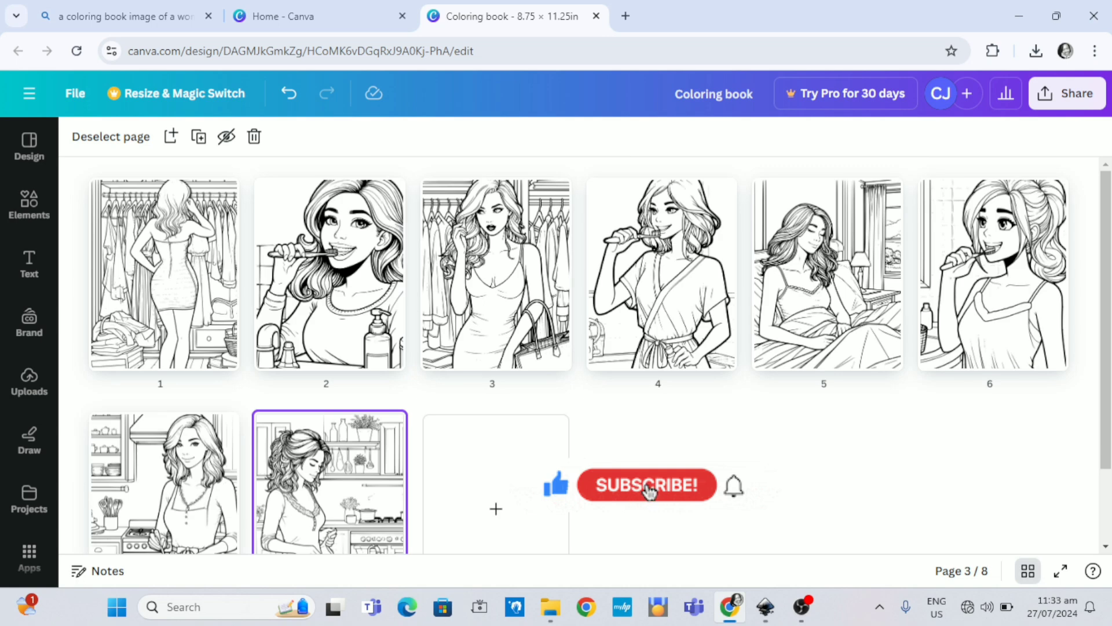
click(647, 485)
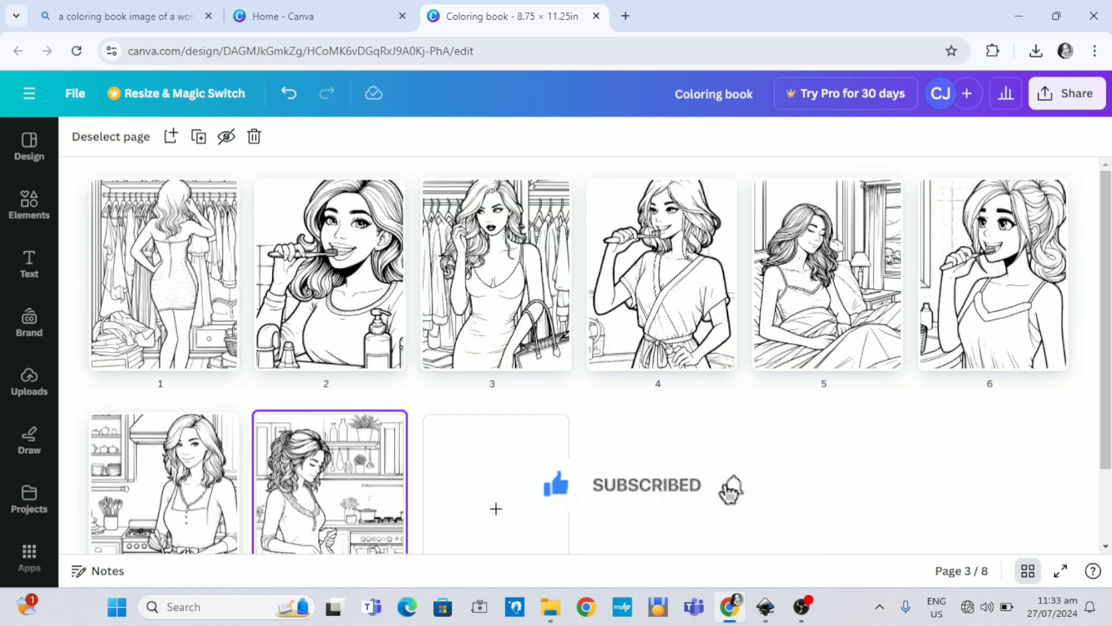